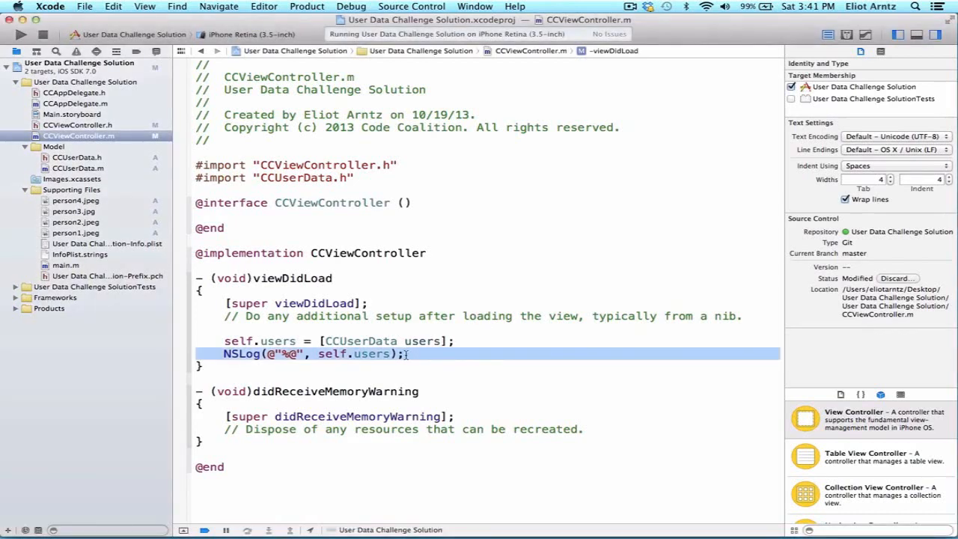
# Step: Delete the NSLog(@"%@", self.users) line from viewDidLoad
pyautogui.press('Delete')
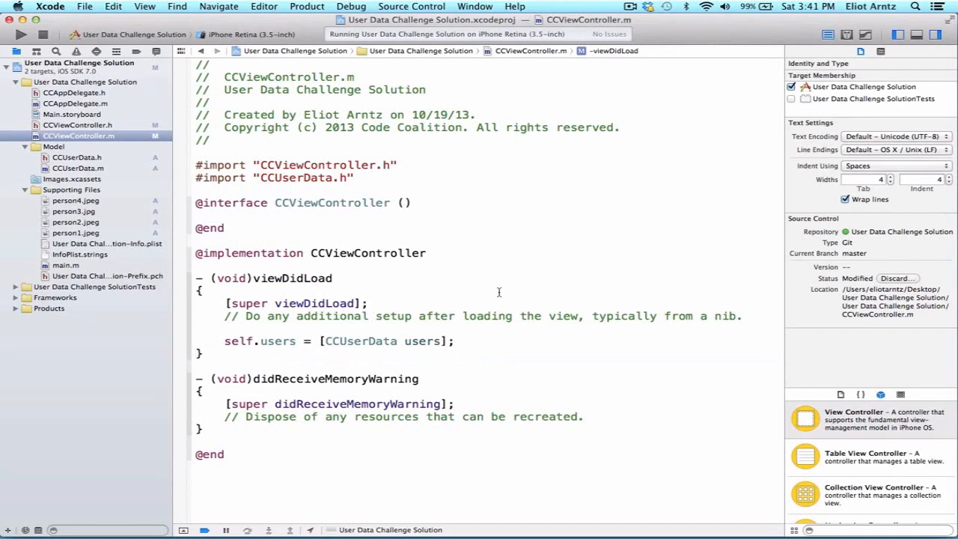
pyautogui.moveTo(125, 117)
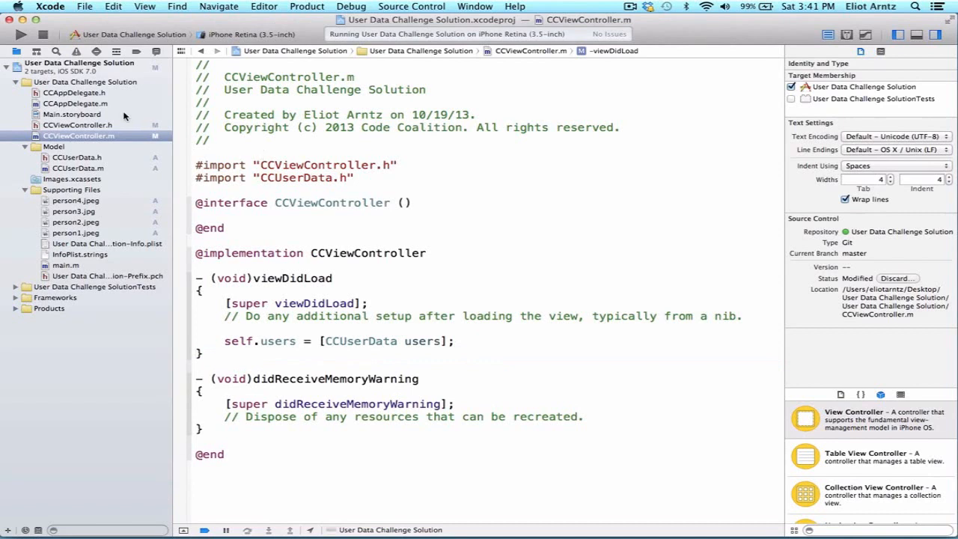
# Step: In Main.storyboard, drag a Table View from the Object Library onto the View Controller's view
pyautogui.click(72, 114)
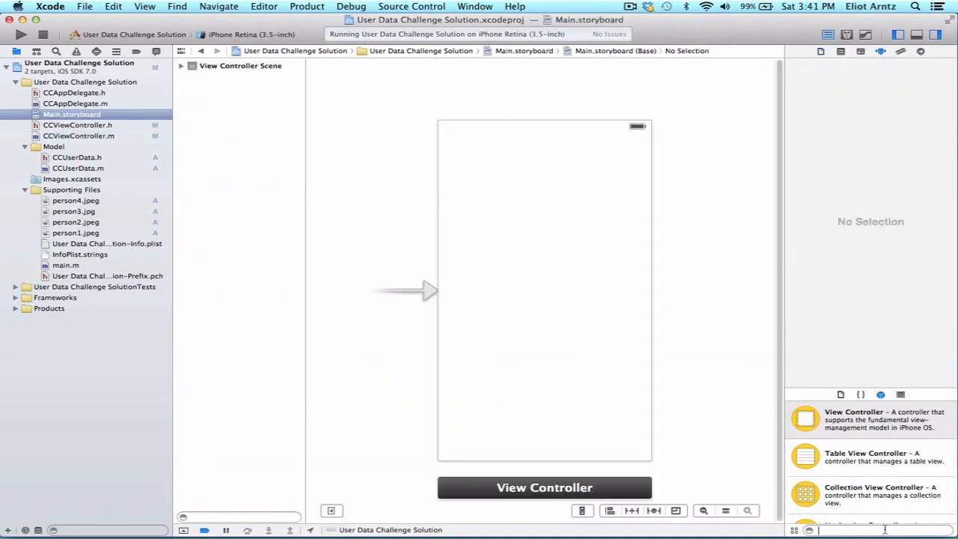
pyautogui.write('tableview')
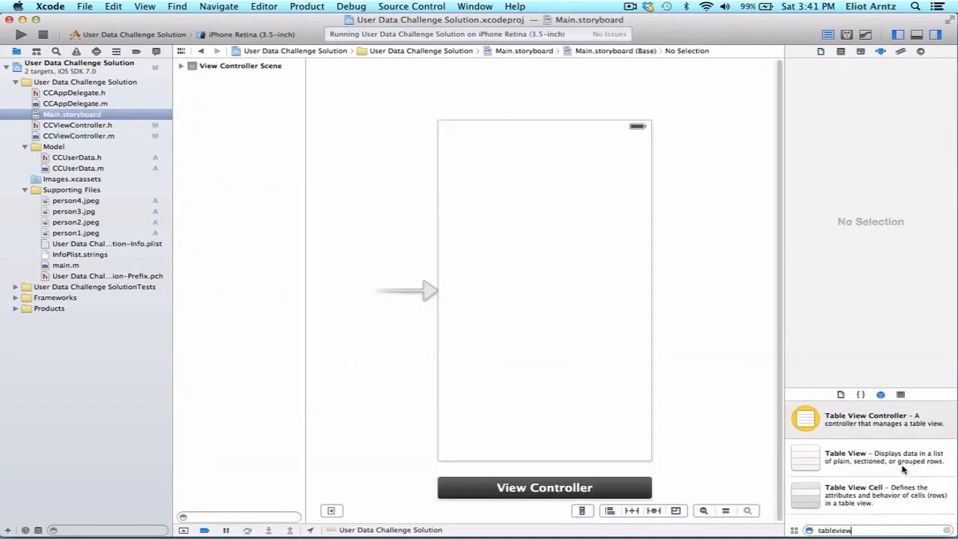
pyautogui.moveTo(876, 435)
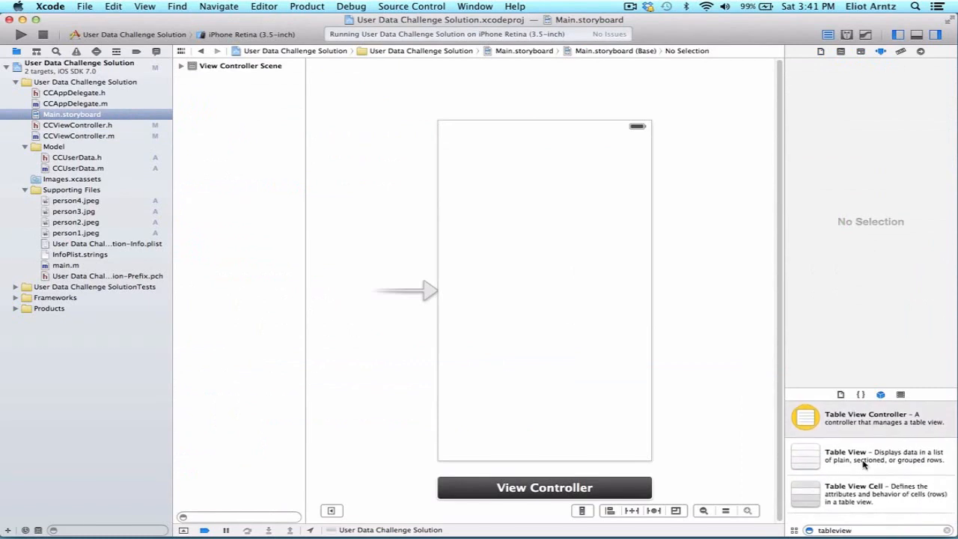
pyautogui.moveTo(806, 455); pyautogui.dragTo(545, 322)
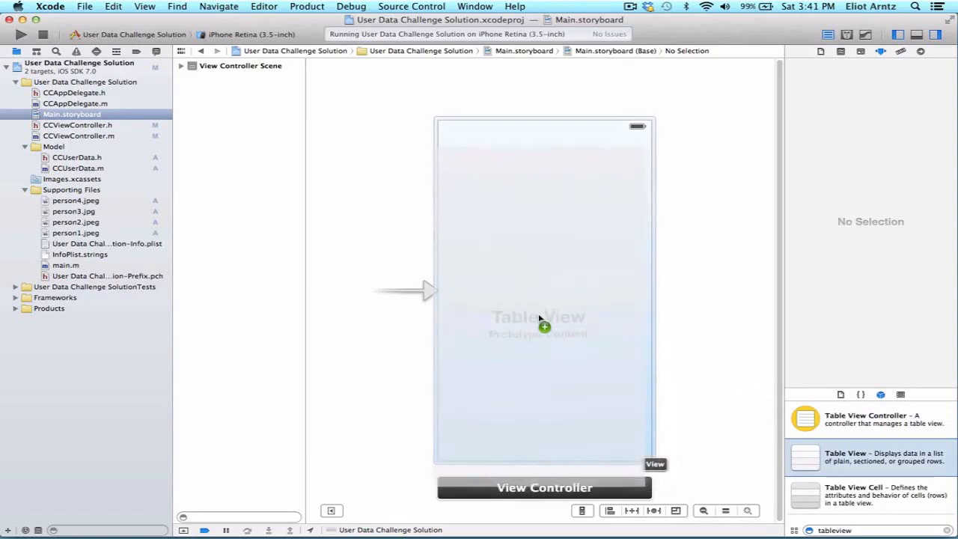
pyautogui.click(539, 292)
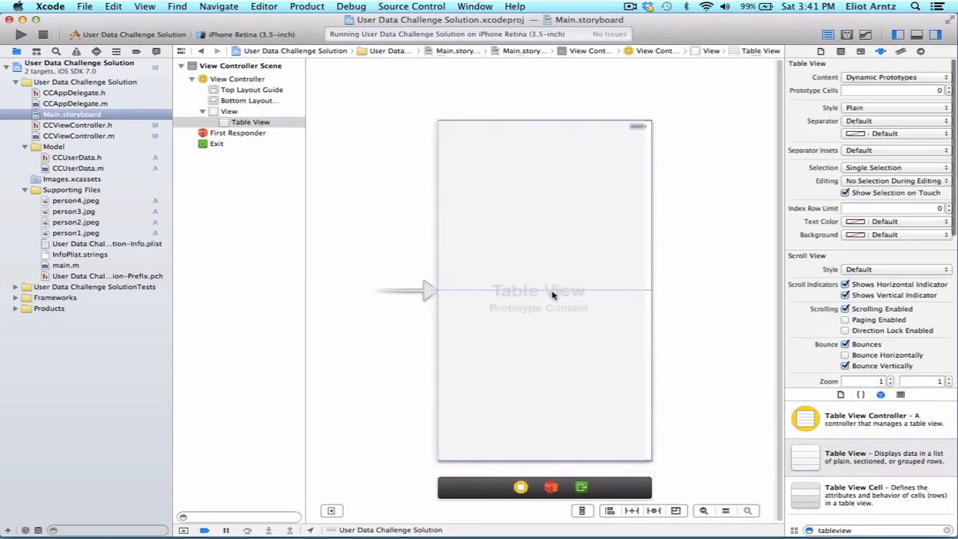
pyautogui.click(545, 292)
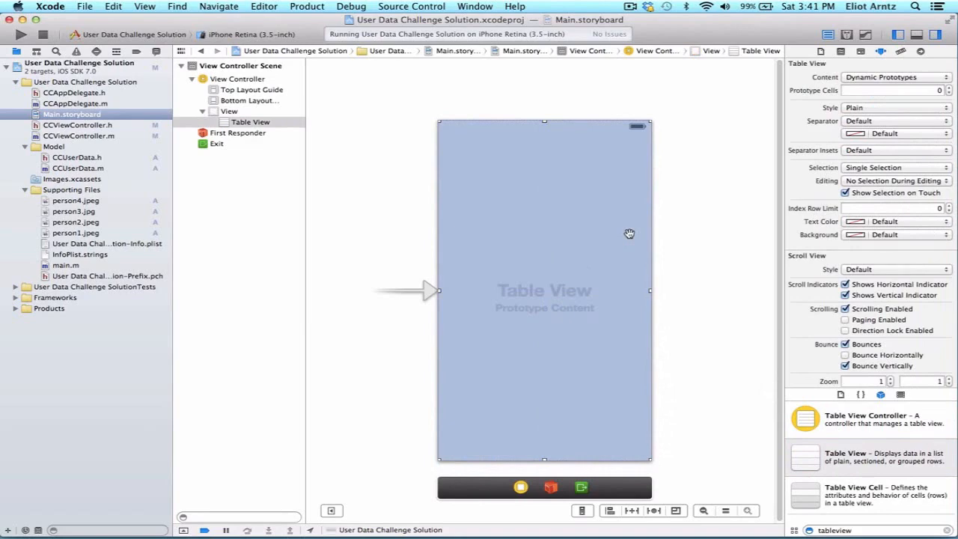
pyautogui.moveTo(153, 126)
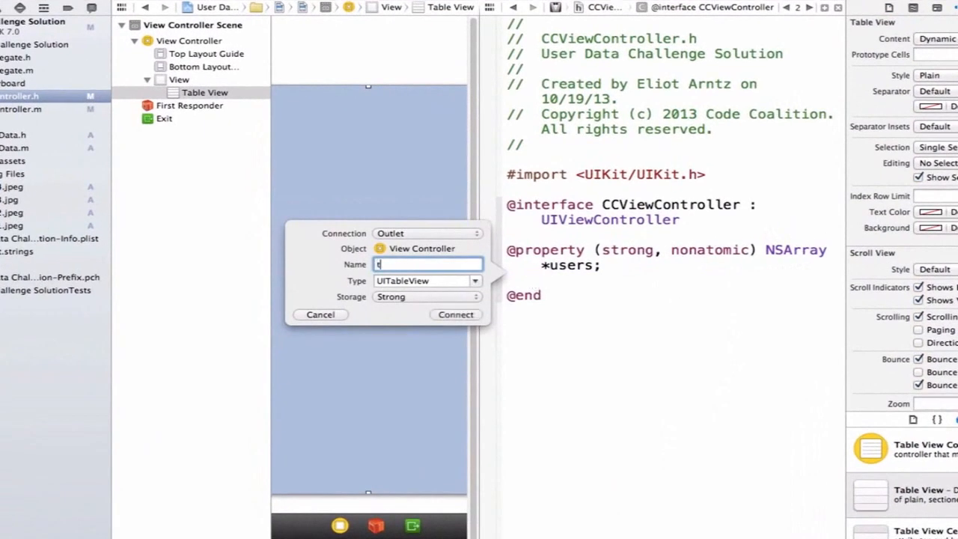
# Step: Create an IBOutlet named tableView in CCViewController.h connected to the storyboard table view
pyautogui.write('tableView')
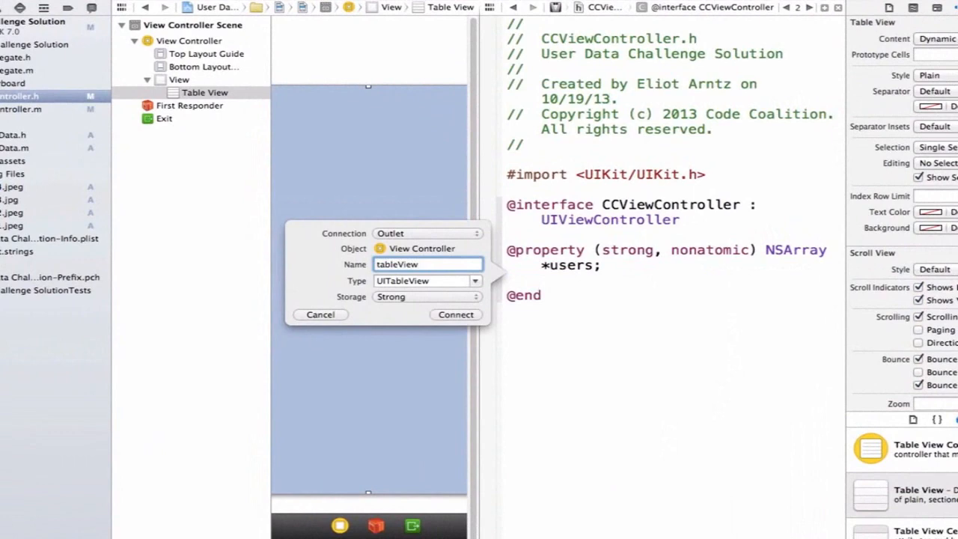
pyautogui.click(455, 315)
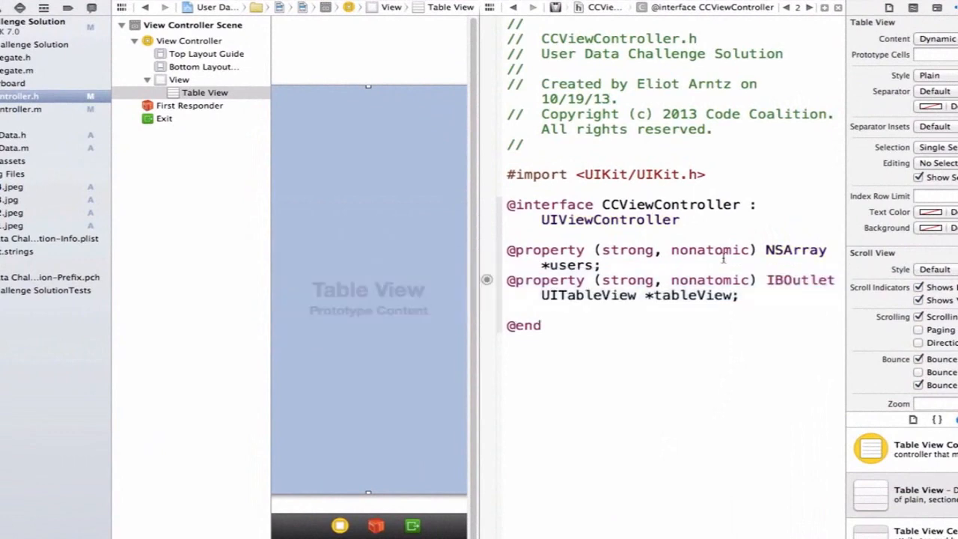
pyautogui.moveTo(762, 144)
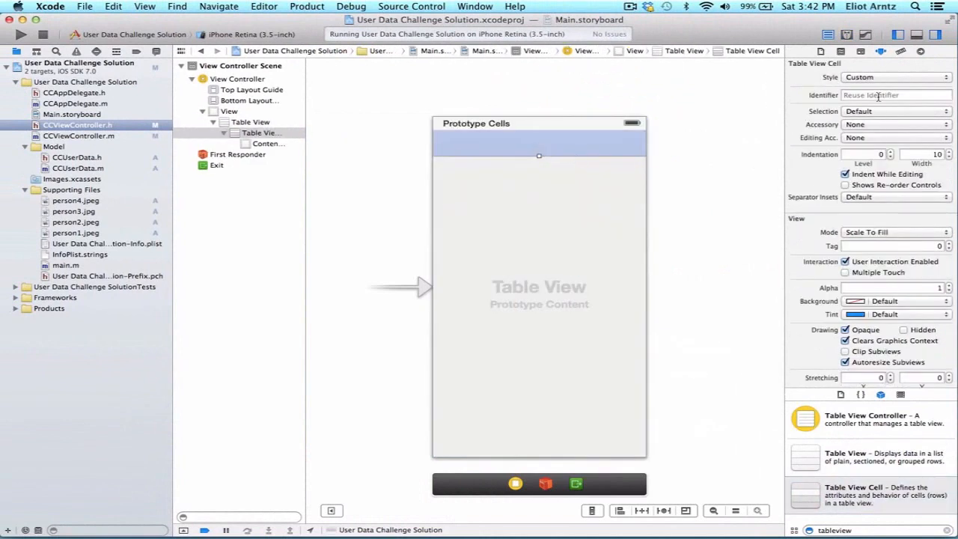
# Step: Give the prototype cell the reuse identifier userCell and the Subtitle style
pyautogui.click(895, 94)
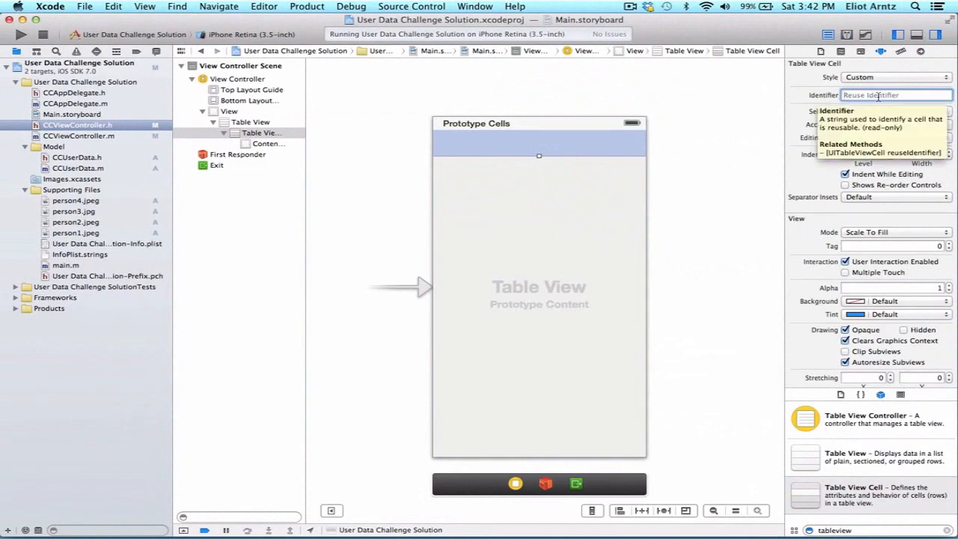
pyautogui.write('user')
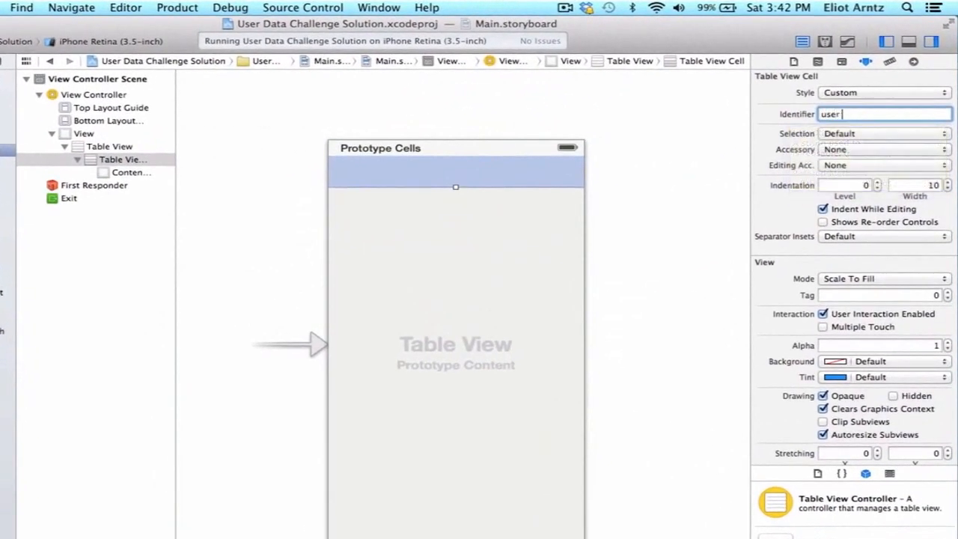
pyautogui.write('Cell')
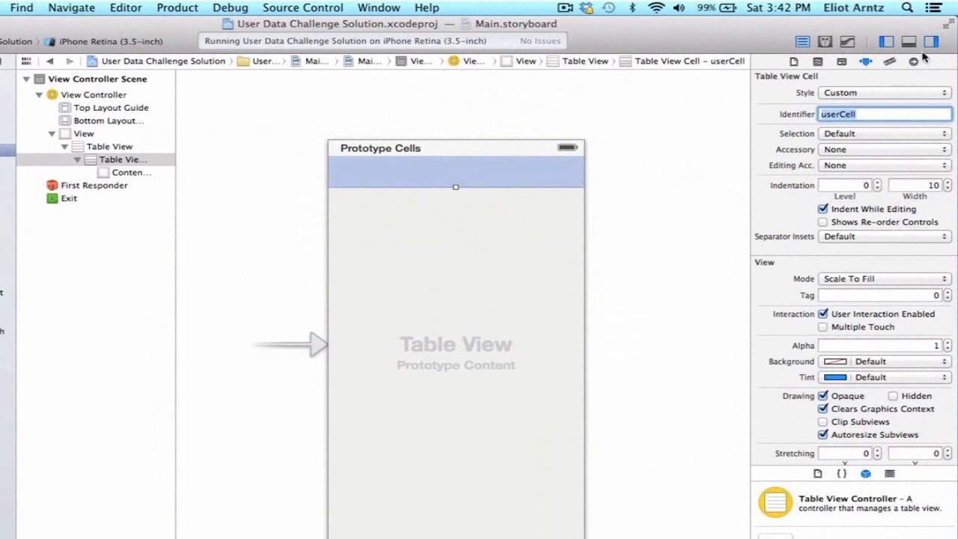
pyautogui.click(883, 93)
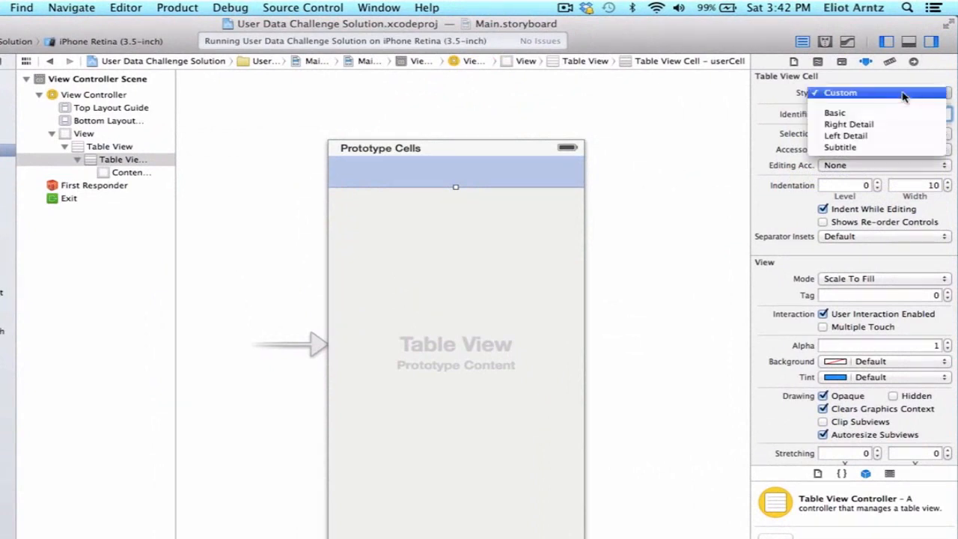
pyautogui.moveTo(880, 151)
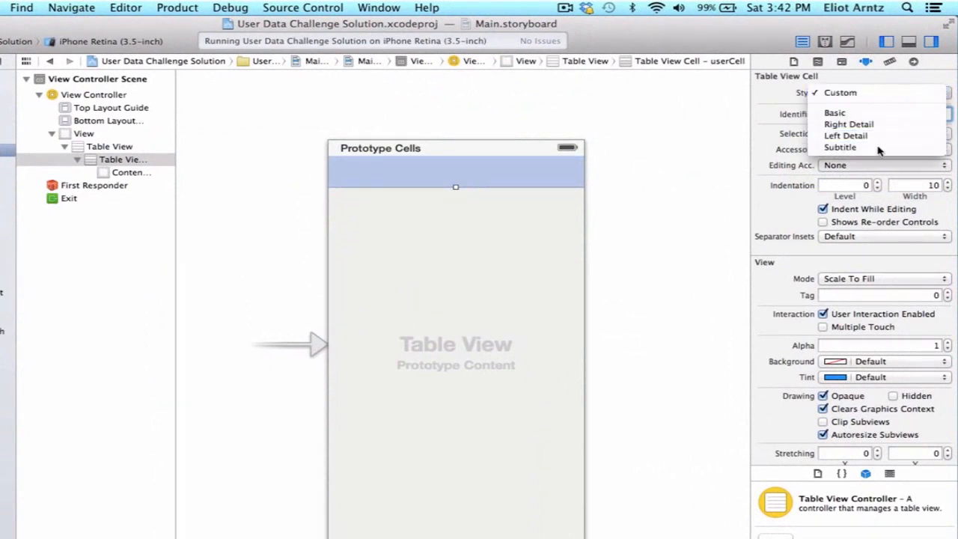
pyautogui.click(840, 146)
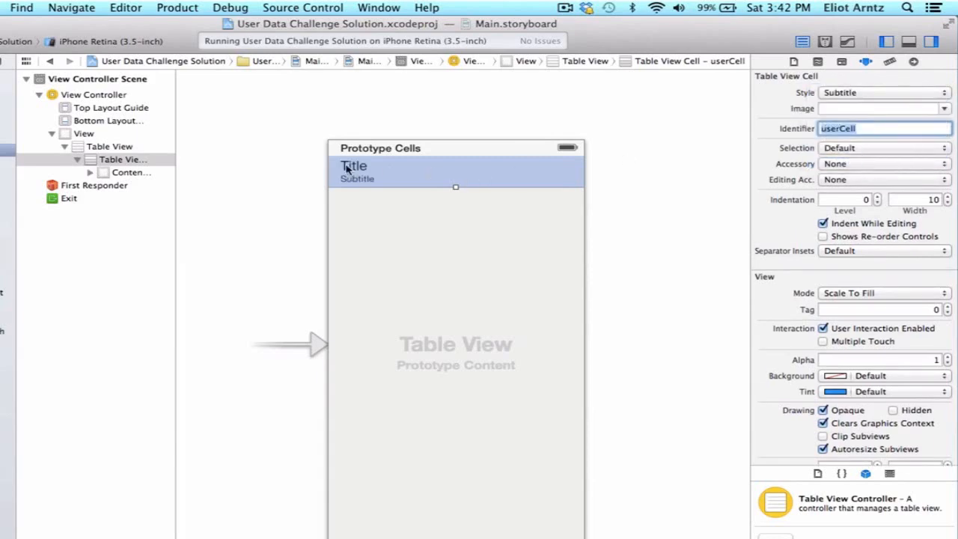
pyautogui.moveTo(366, 189)
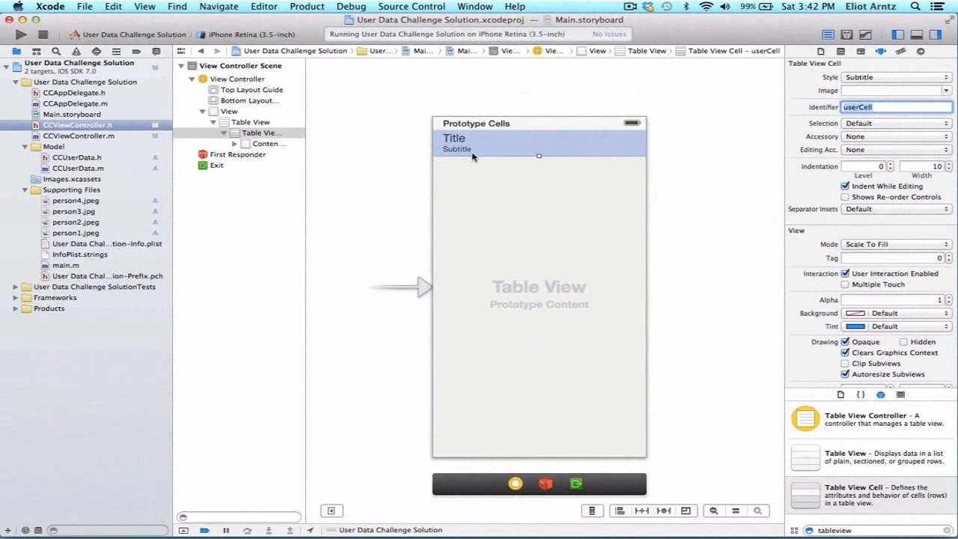
pyautogui.click(737, 180)
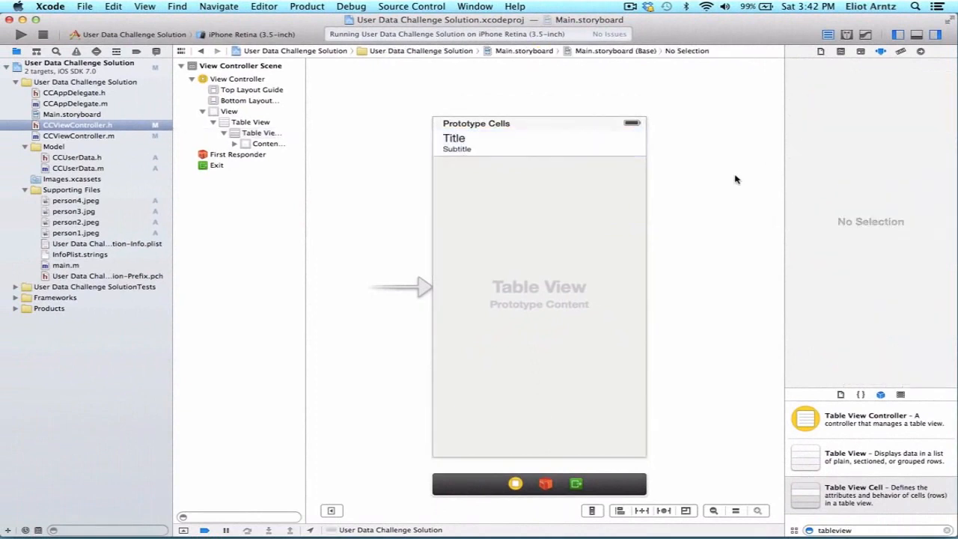
pyautogui.moveTo(605, 204)
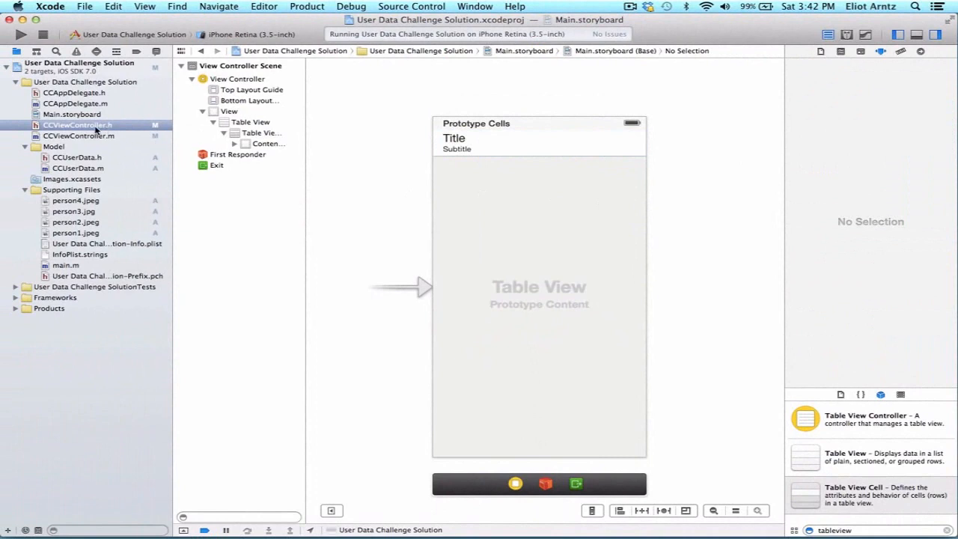
# Step: In CCViewController.h, add <UITableViewDataSource, UITableViewDelegate> conformance after UIViewController
pyautogui.click(77, 126)
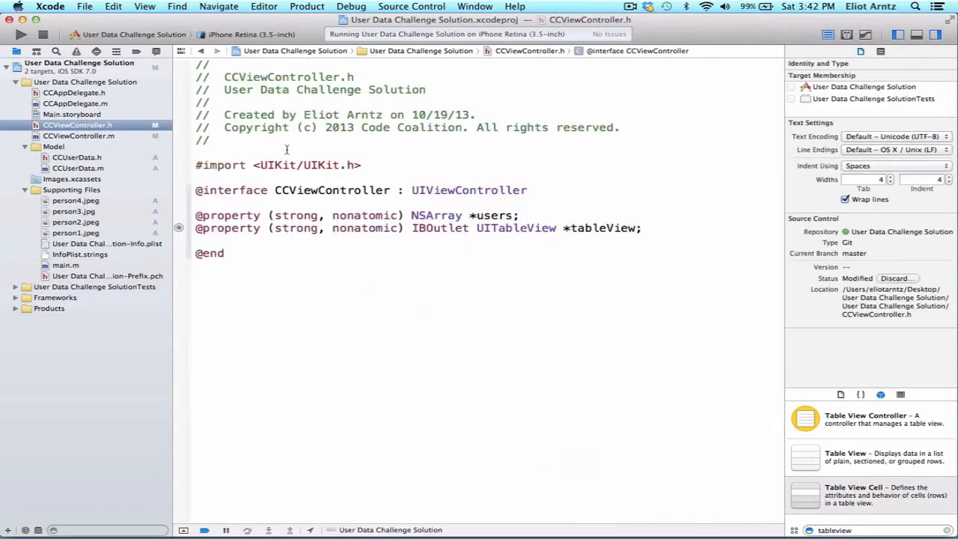
pyautogui.moveTo(584, 198)
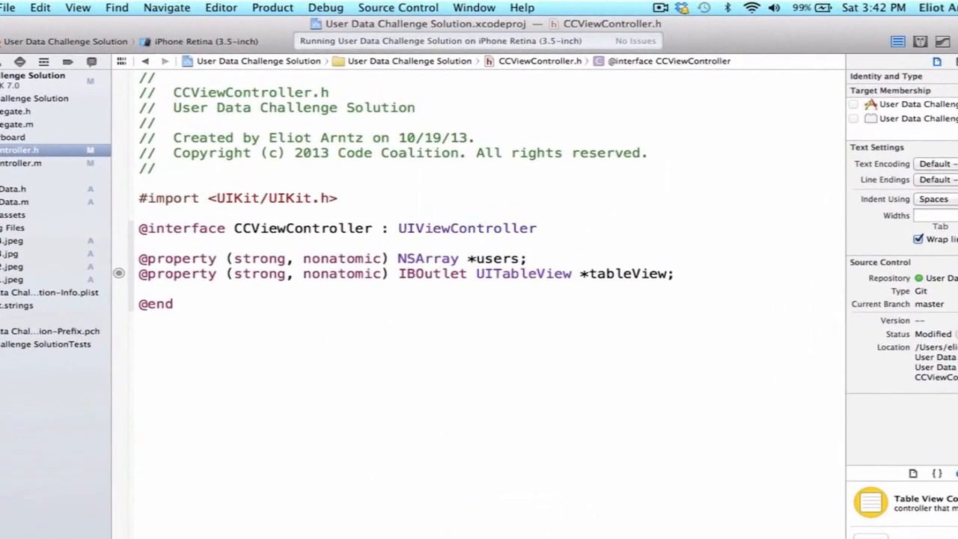
pyautogui.click(545, 228)
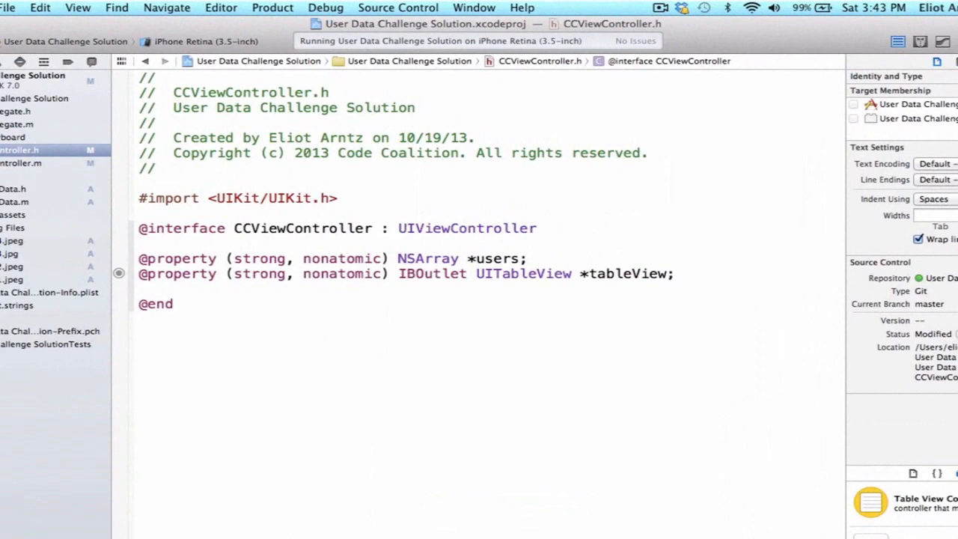
pyautogui.click(545, 227)
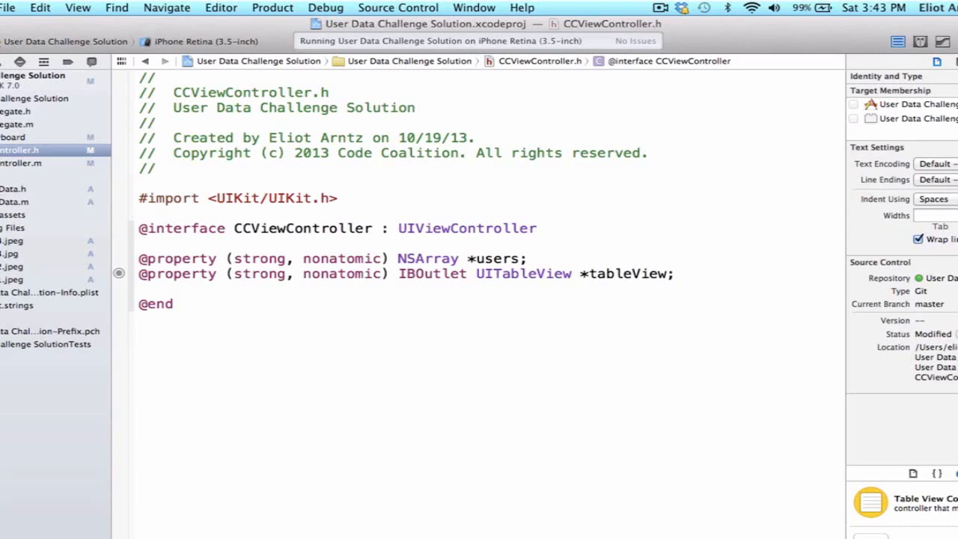
pyautogui.click(545, 228)
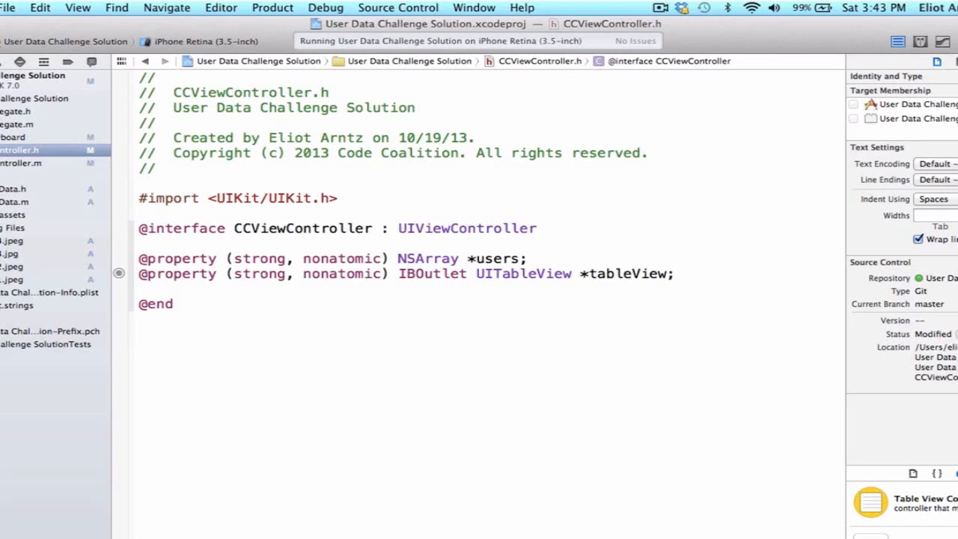
pyautogui.click(545, 227)
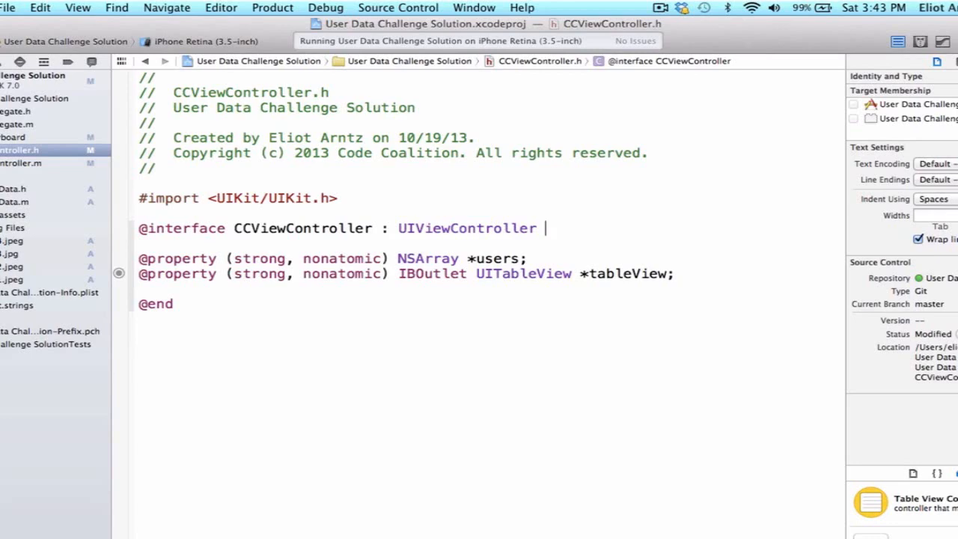
pyautogui.write('<')
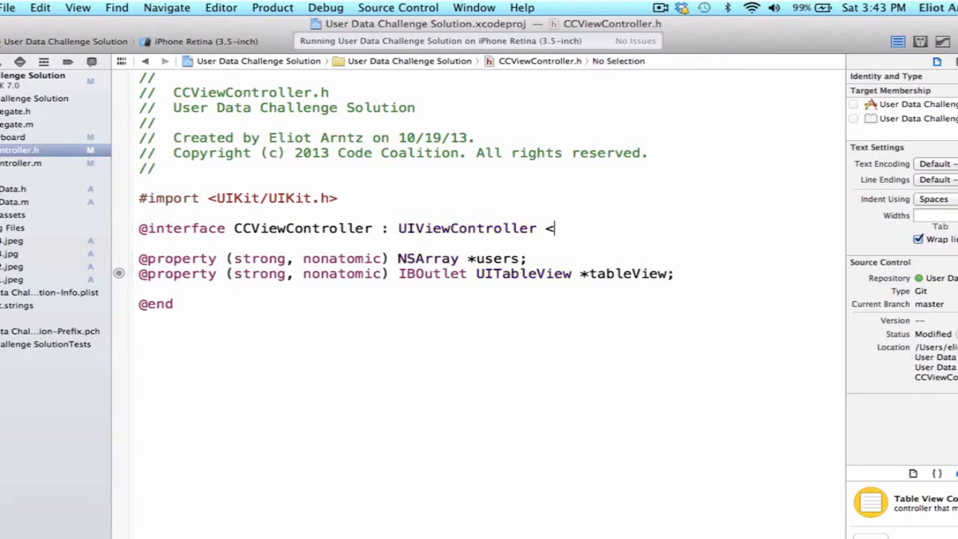
pyautogui.write('UITableViewDataSource, UITableViewDelegate>')
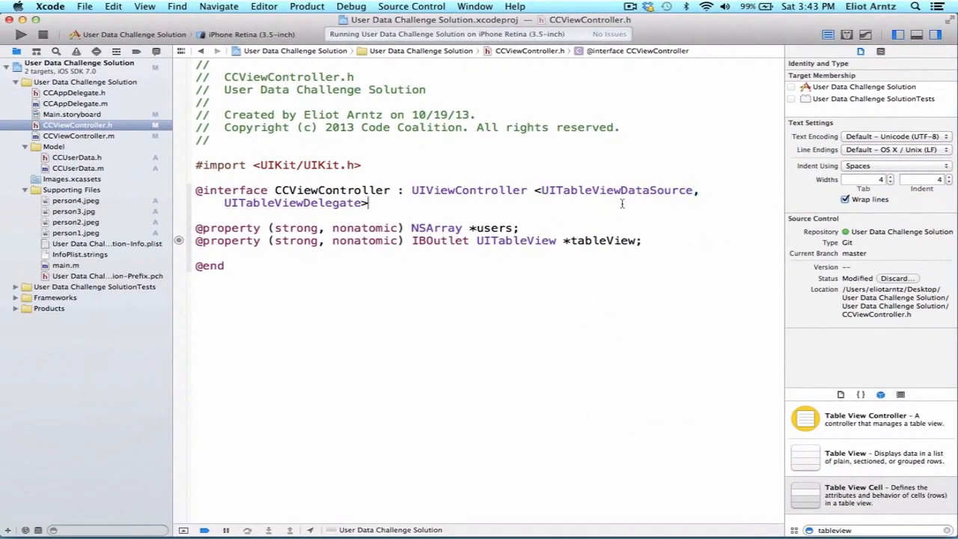
pyautogui.doubleClick(616, 191)
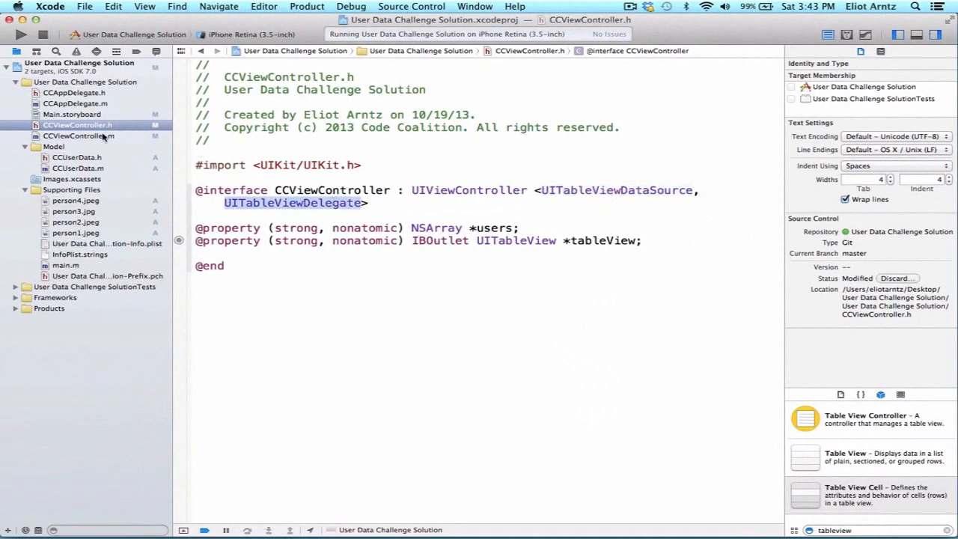
# Step: In CCViewController.m, add tableView:numberOfRowsInSection: returning [self.users count]
pyautogui.click(78, 134)
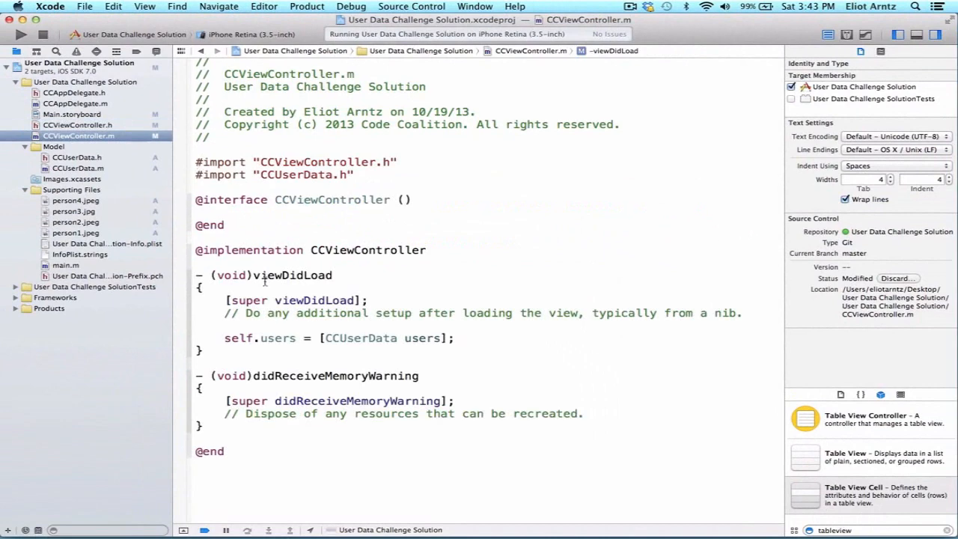
pyautogui.press('return')
pyautogui.write('-(NSInteger)tableView:(UITableView *)tableView numberOfRowsInSection:(NSInteger)section')
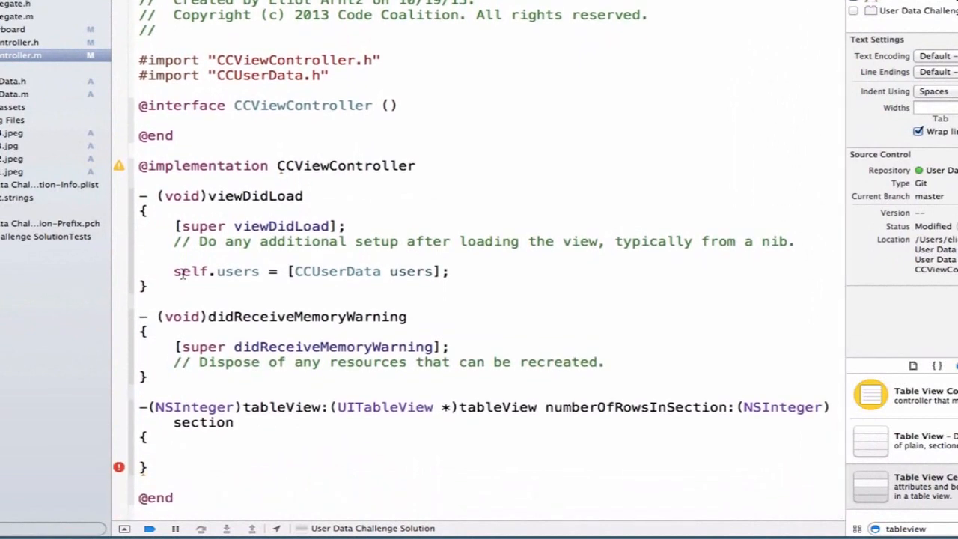
pyautogui.click(174, 452)
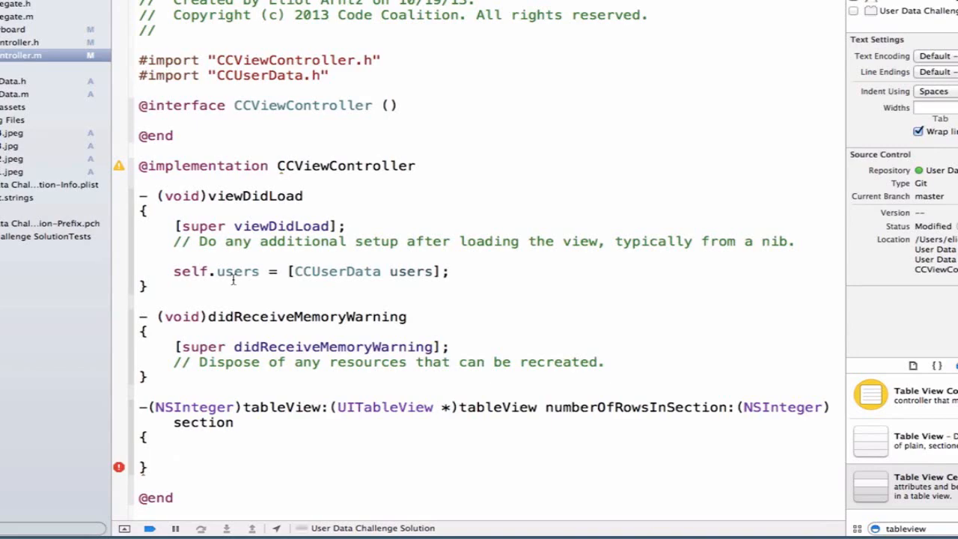
pyautogui.write('return [self.users count')
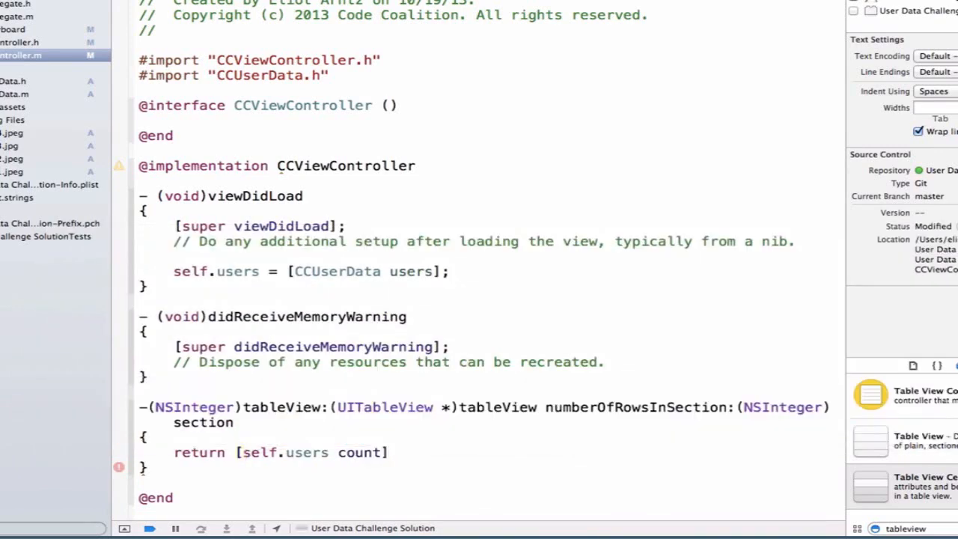
pyautogui.write(';')
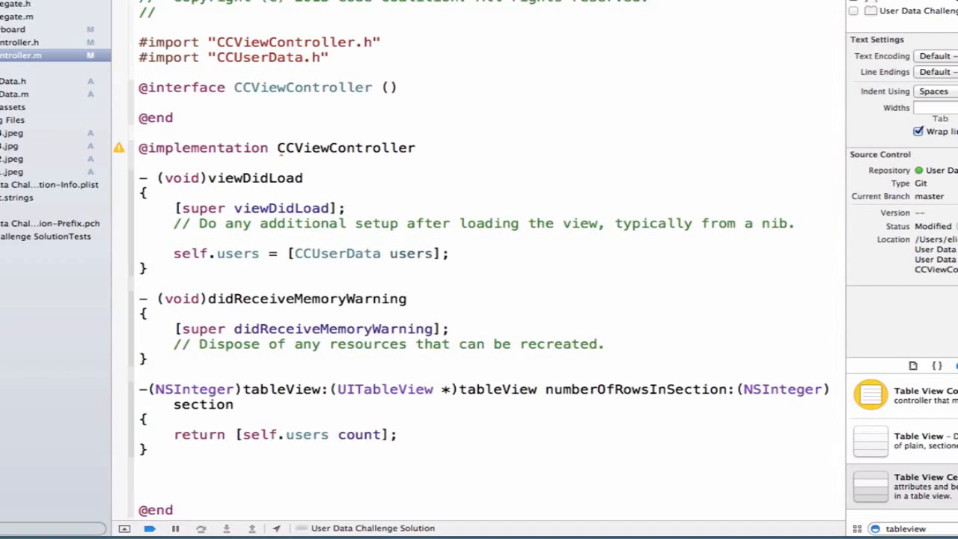
# Step: Start tableView:cellForRowAtIndexPath: and declare static NSString *CellIdentifier = @"userCell"
pyautogui.click(139, 479)
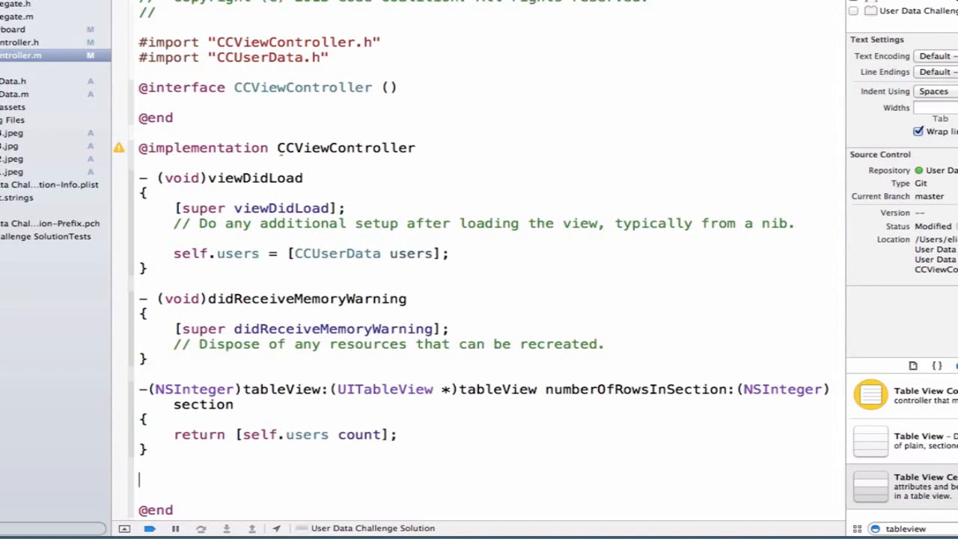
pyautogui.write('-')
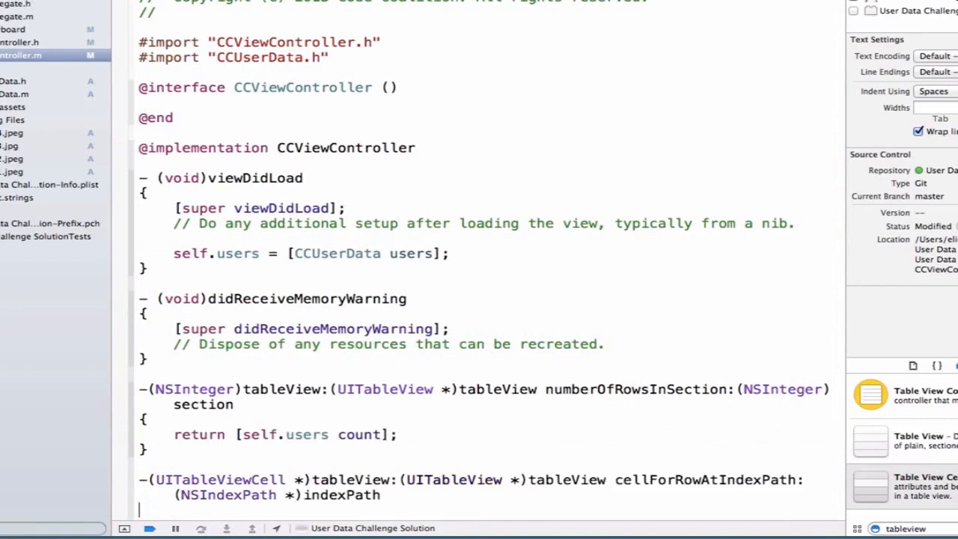
pyautogui.scroll(-3)
pyautogui.write('{')
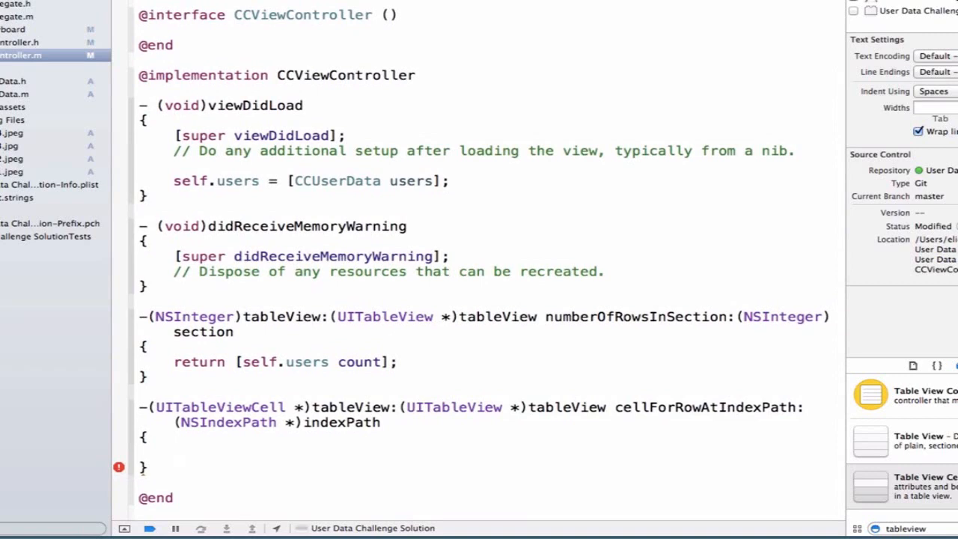
pyautogui.write('static')
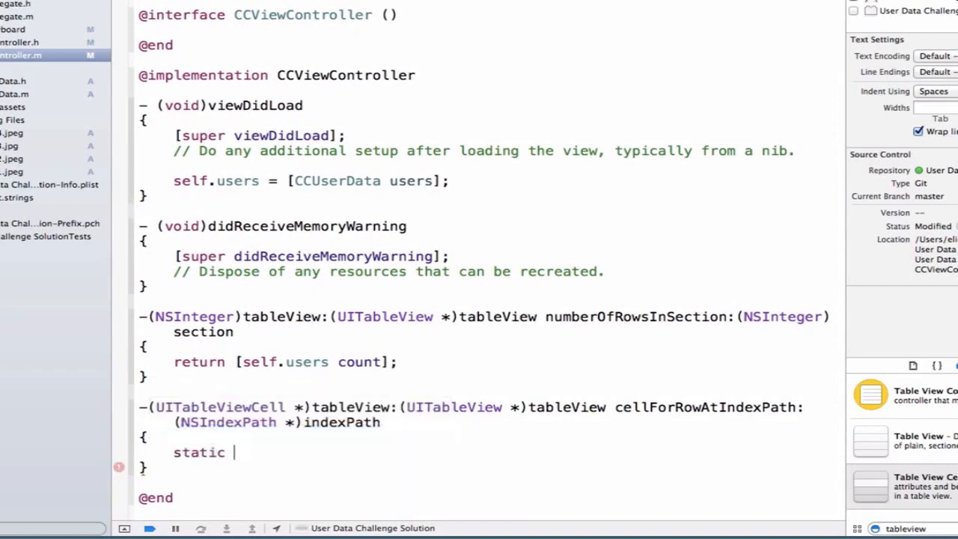
pyautogui.write('NSString *')
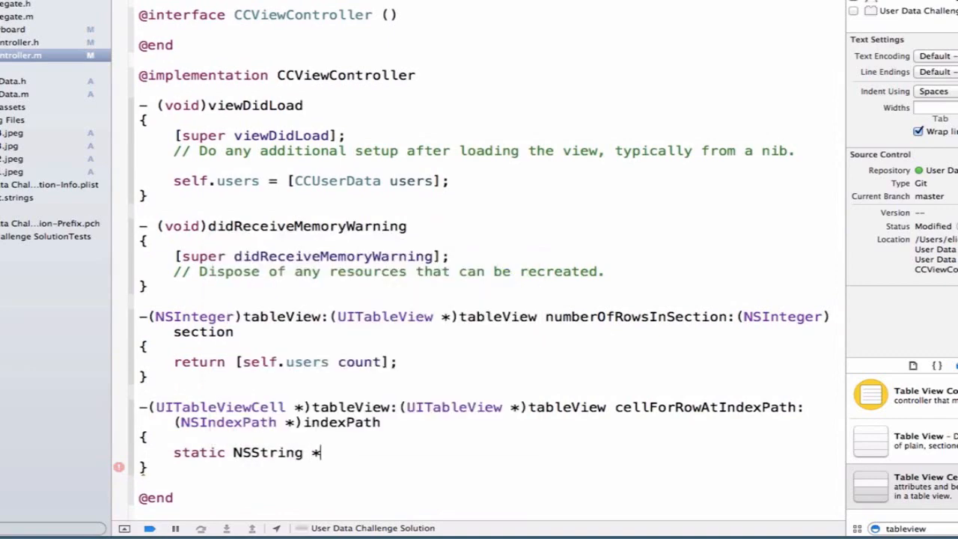
pyautogui.write('CellId')
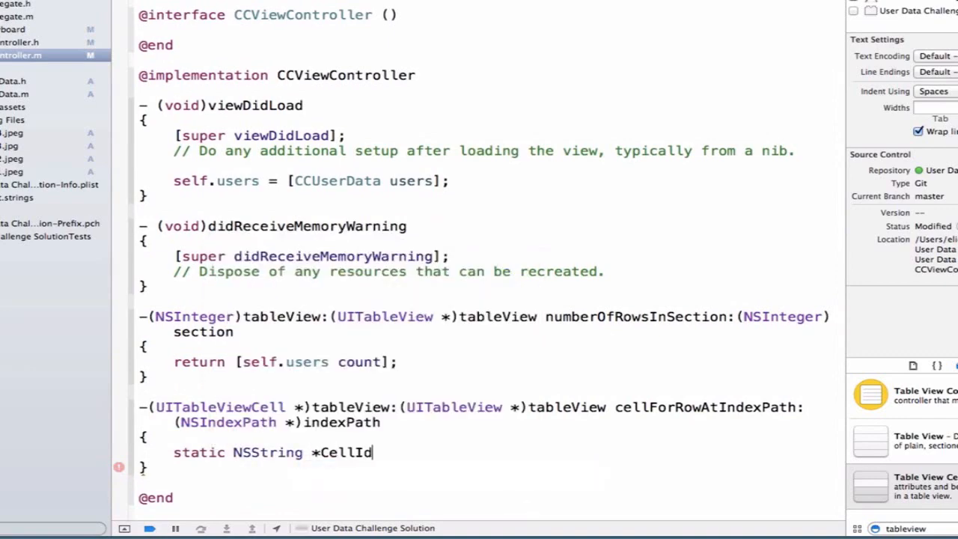
pyautogui.write('entifi')
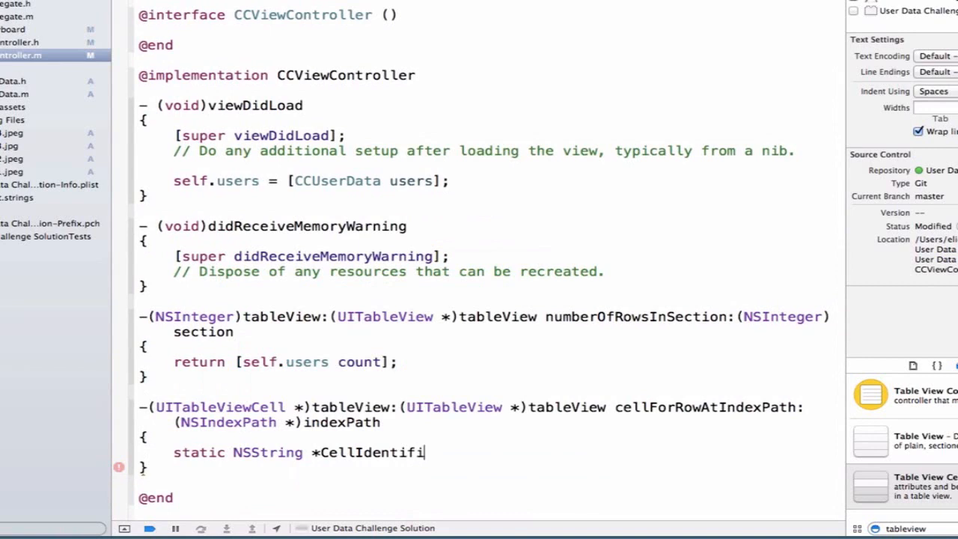
pyautogui.write('er = @"')
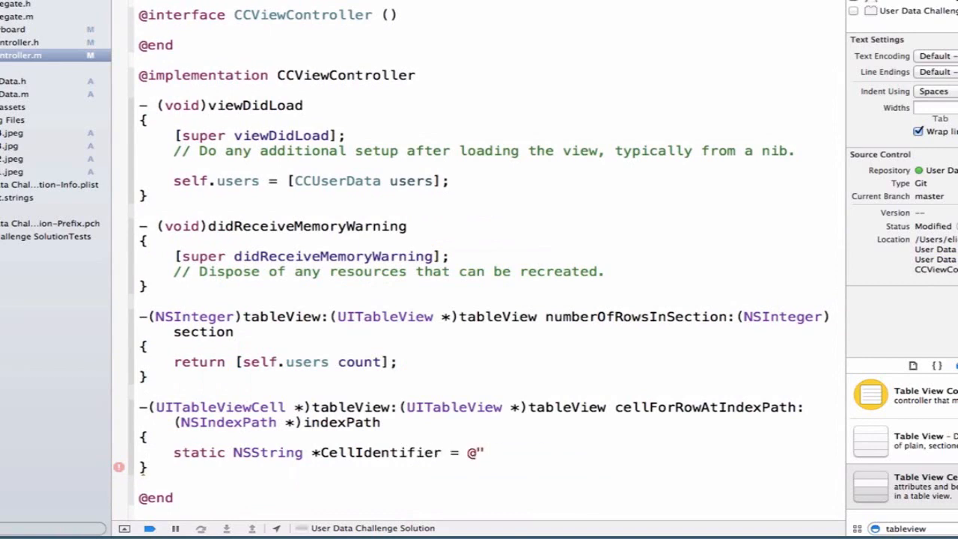
pyautogui.write('userCell";')
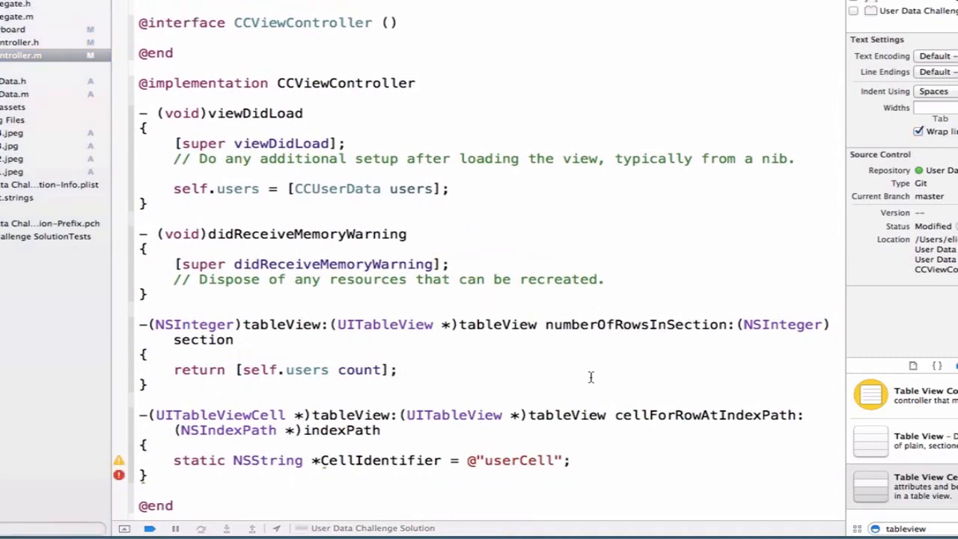
pyautogui.press('Return')
pyautogui.write('UIT')
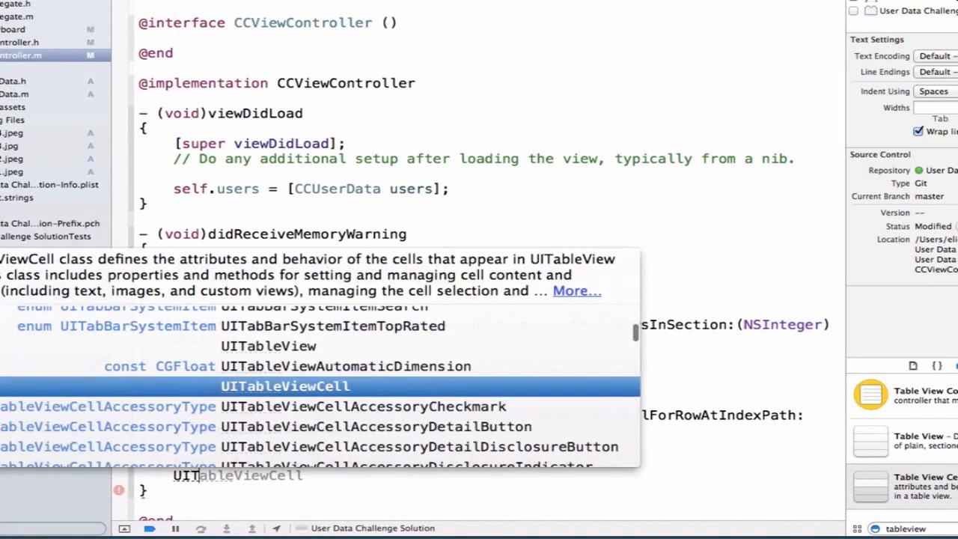
# Step: Dequeue a UITableViewCell with dequeueReusableCellWithIdentifier:forIndexPath: and return it, reviewing the arguments
pyautogui.press('Escape')
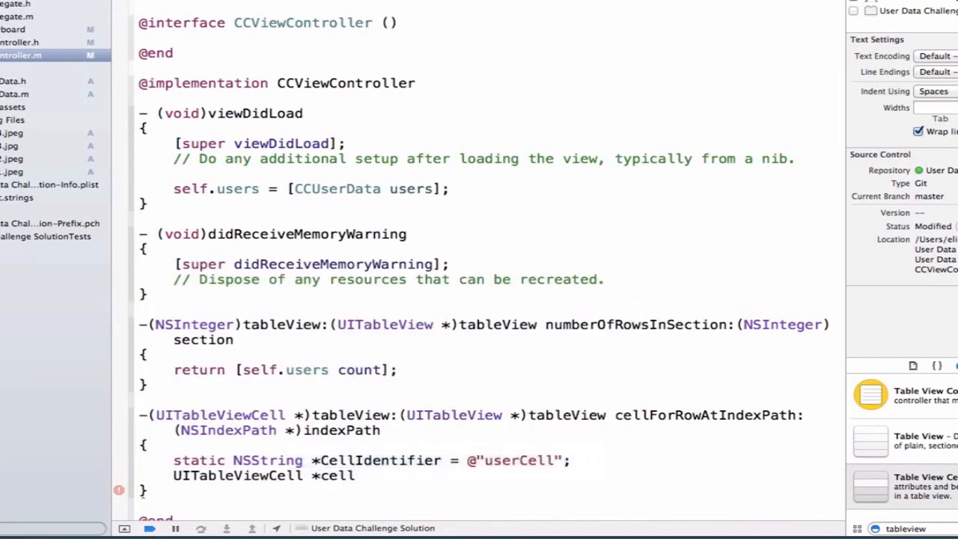
pyautogui.write('= [tableView]')
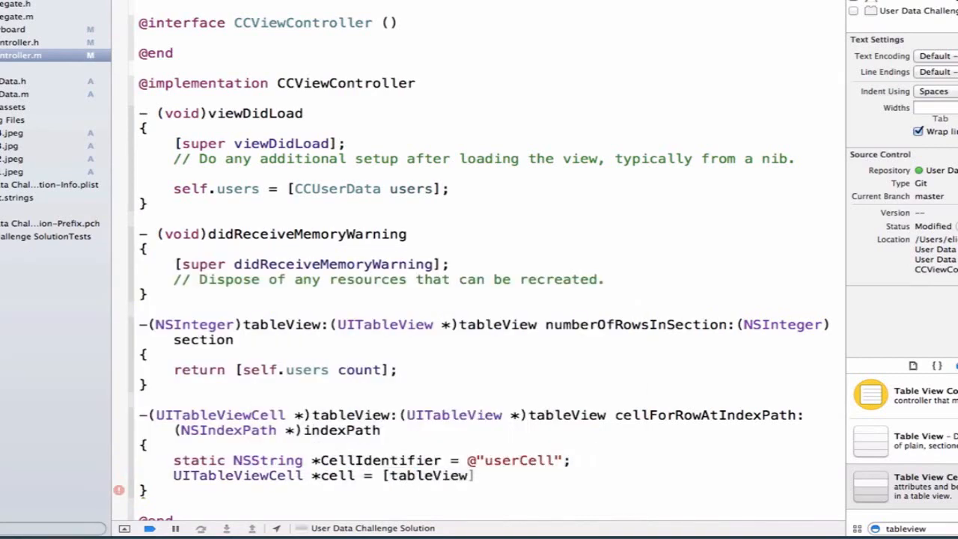
pyautogui.write('de')
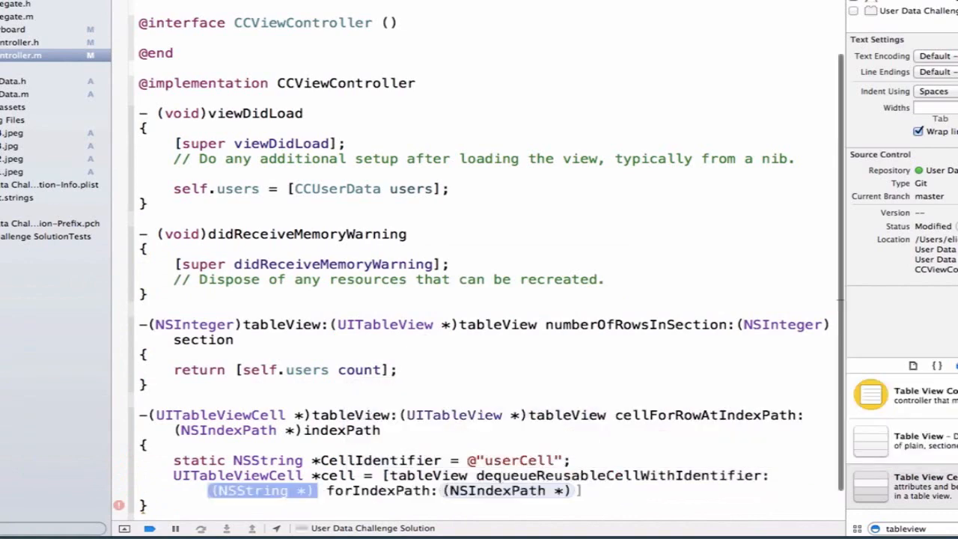
pyautogui.scroll(-3)
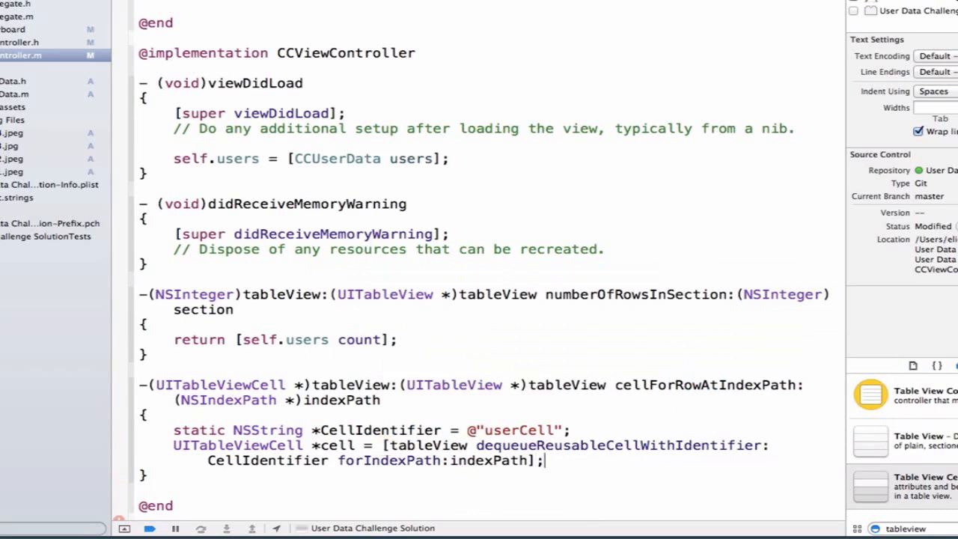
pyautogui.doubleClick(341, 399)
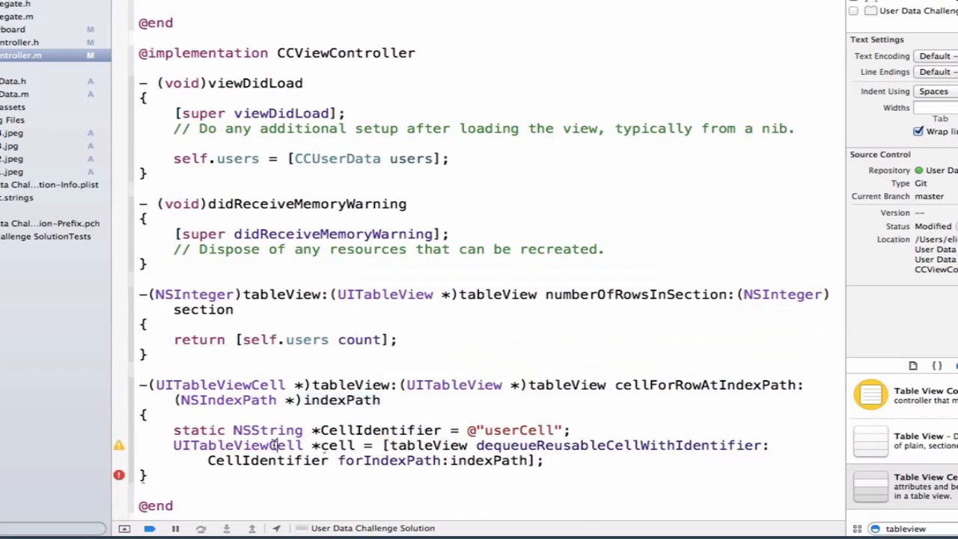
pyautogui.doubleClick(337, 444)
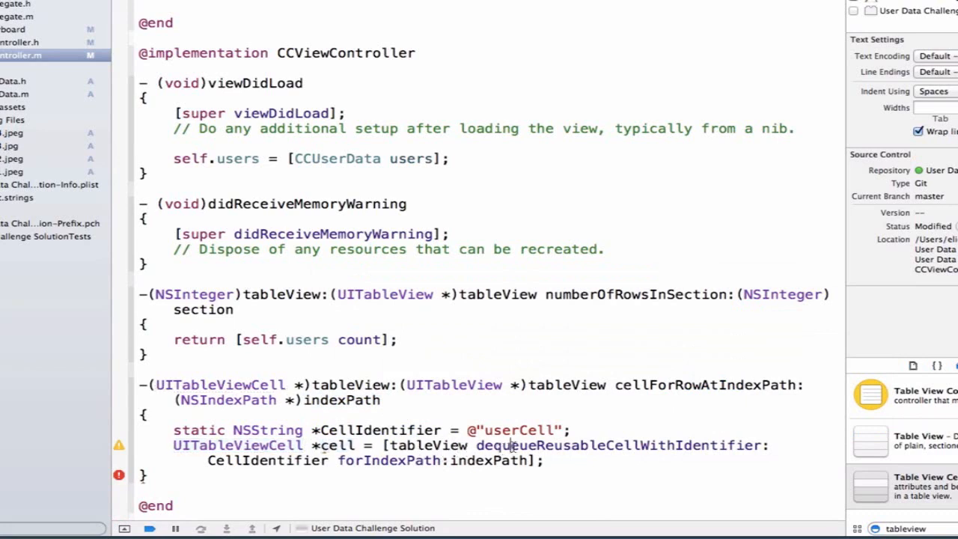
pyautogui.doubleClick(618, 444)
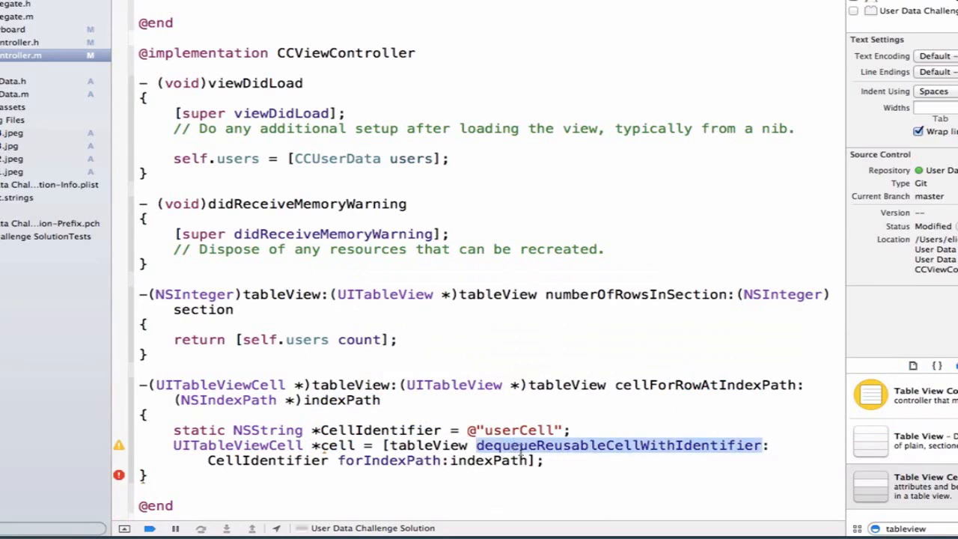
pyautogui.click(281, 461)
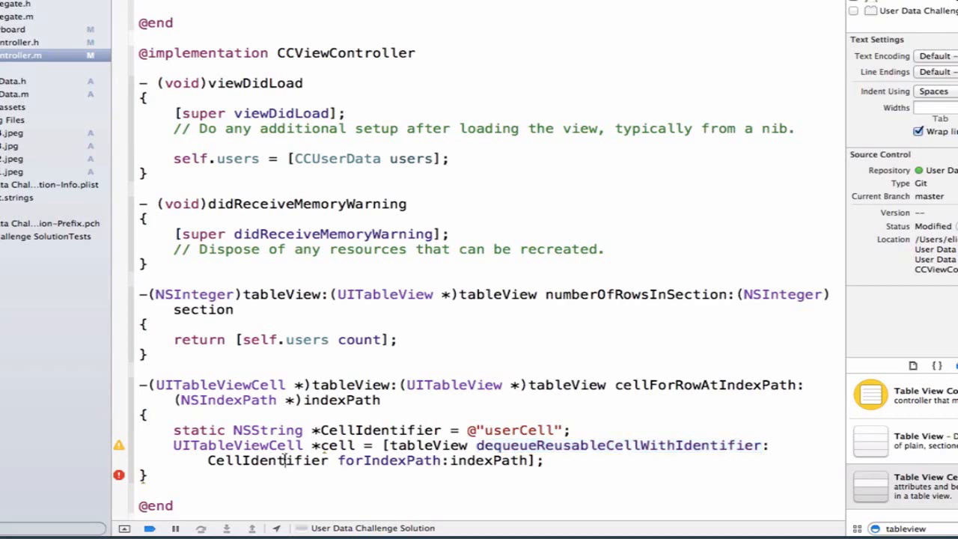
pyautogui.doubleClick(518, 430)
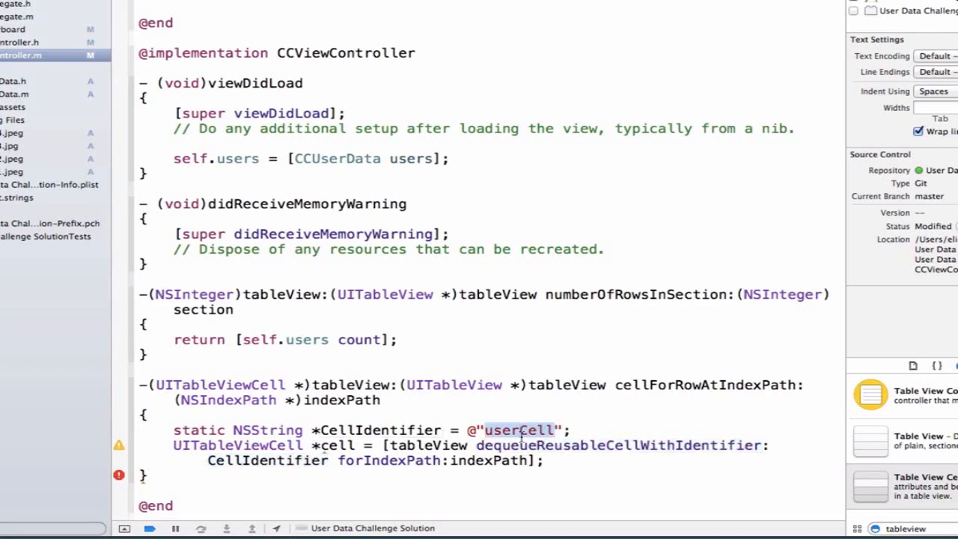
pyautogui.moveTo(313, 347)
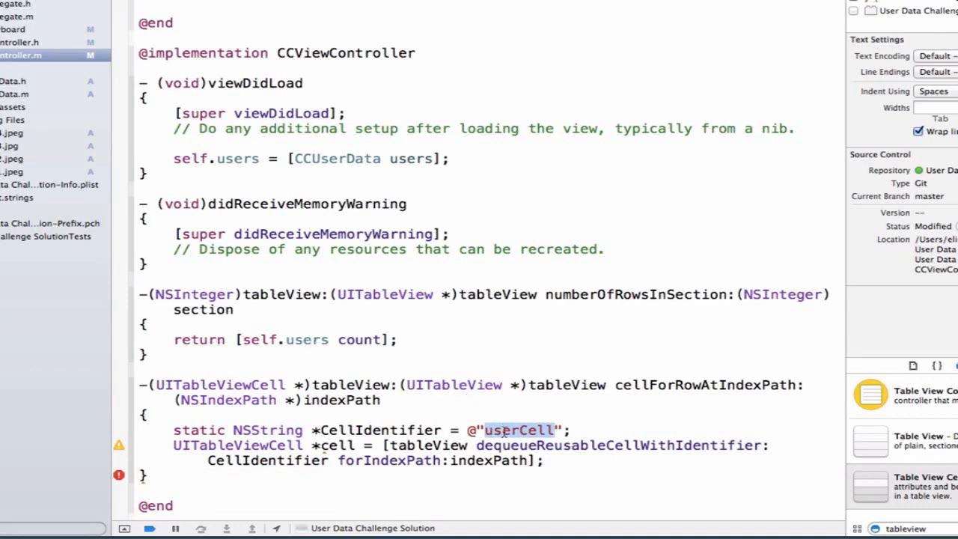
pyautogui.doubleClick(488, 461)
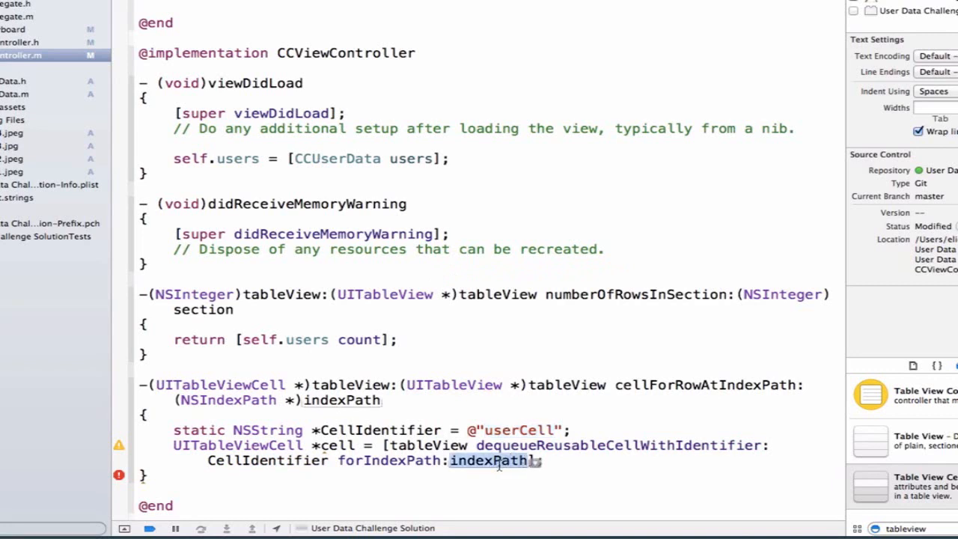
pyautogui.doubleClick(341, 400)
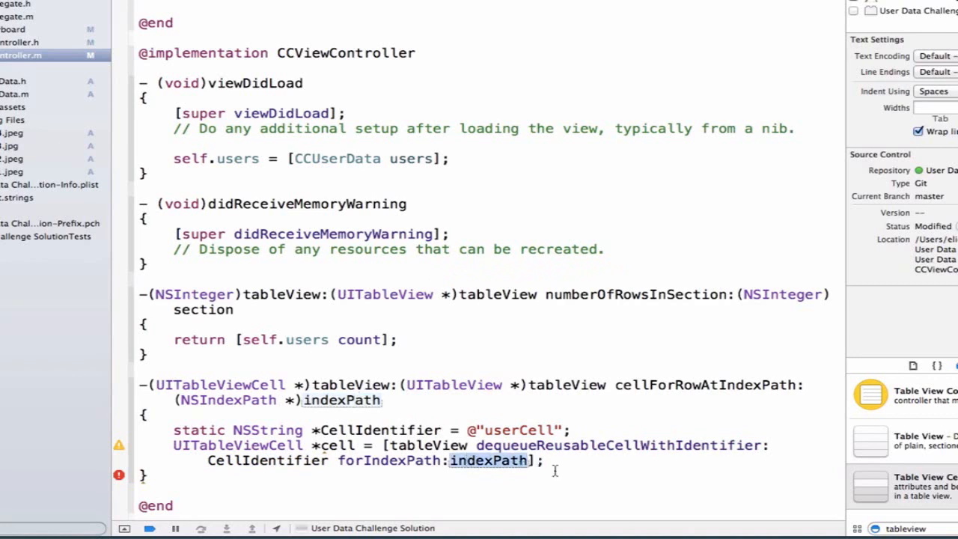
pyautogui.click(547, 461)
pyautogui.write('return cell;')
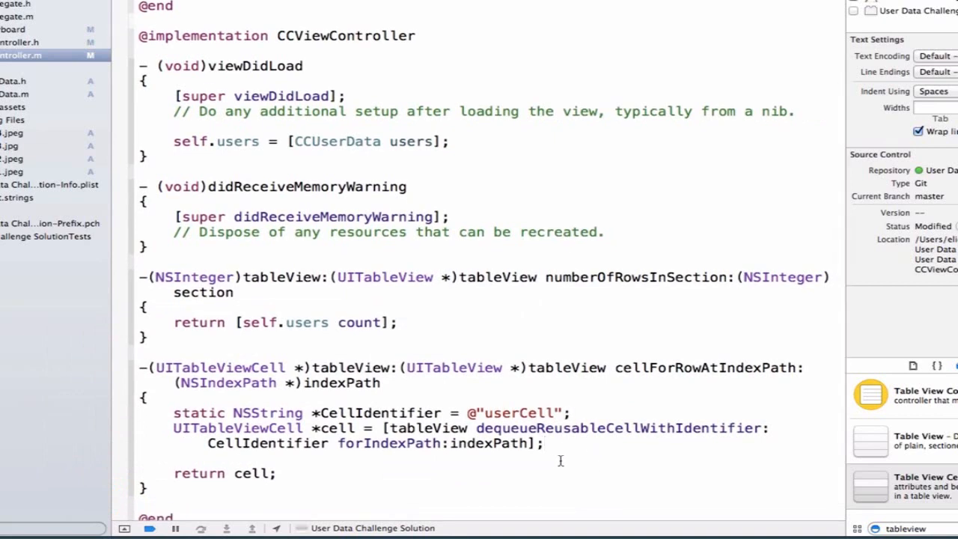
# Step: Add NSDictionary *user = self.users[indexPath.row]; before the return cell statement
pyautogui.click(174, 458)
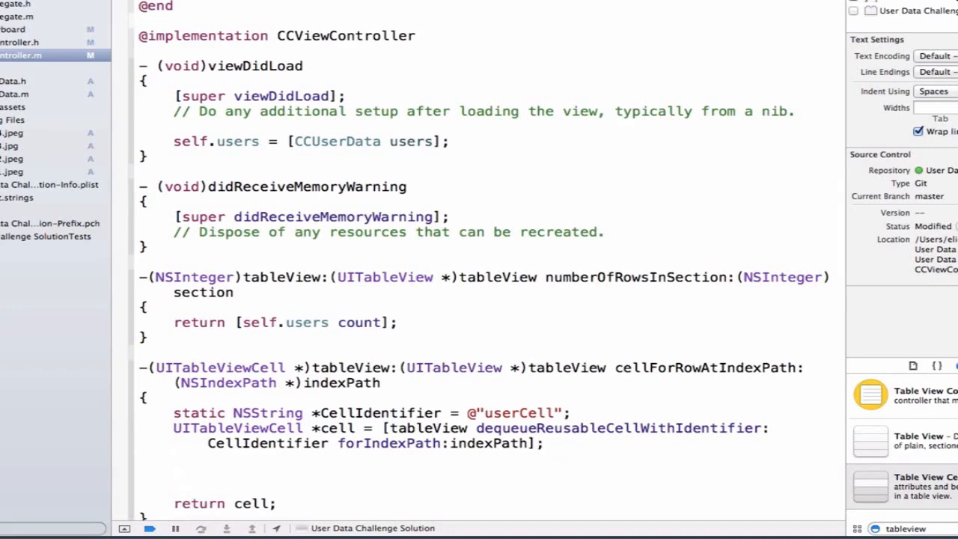
pyautogui.write('NSDictionary *')
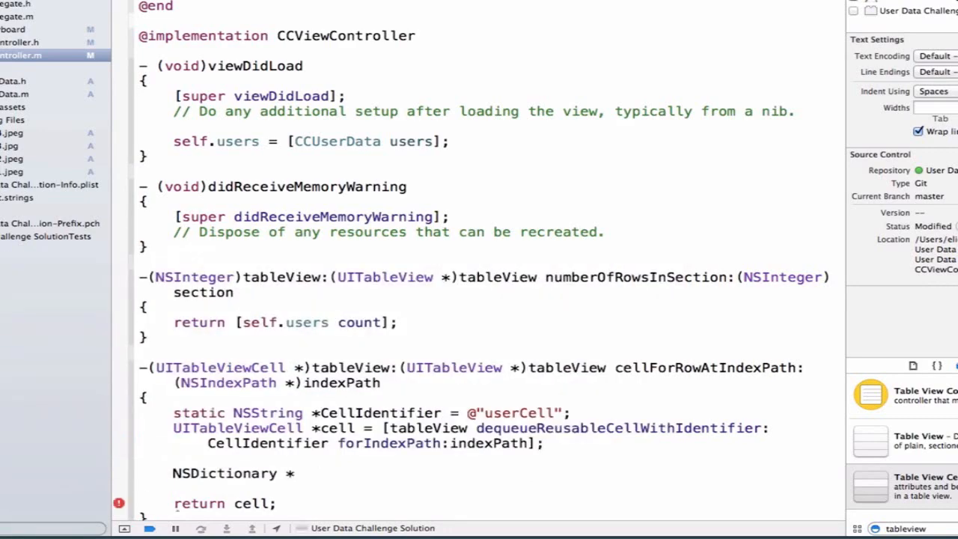
pyautogui.write('user')
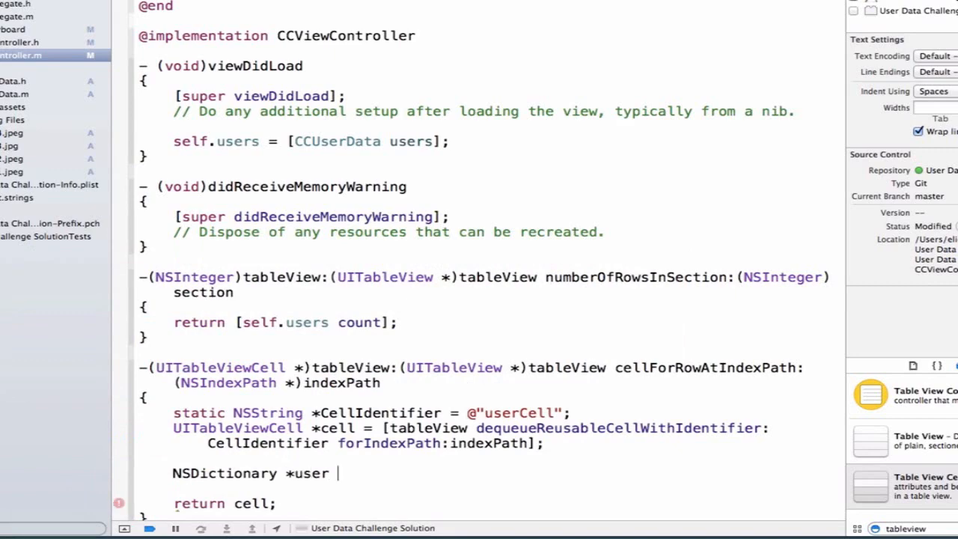
pyautogui.write('= [self.use')
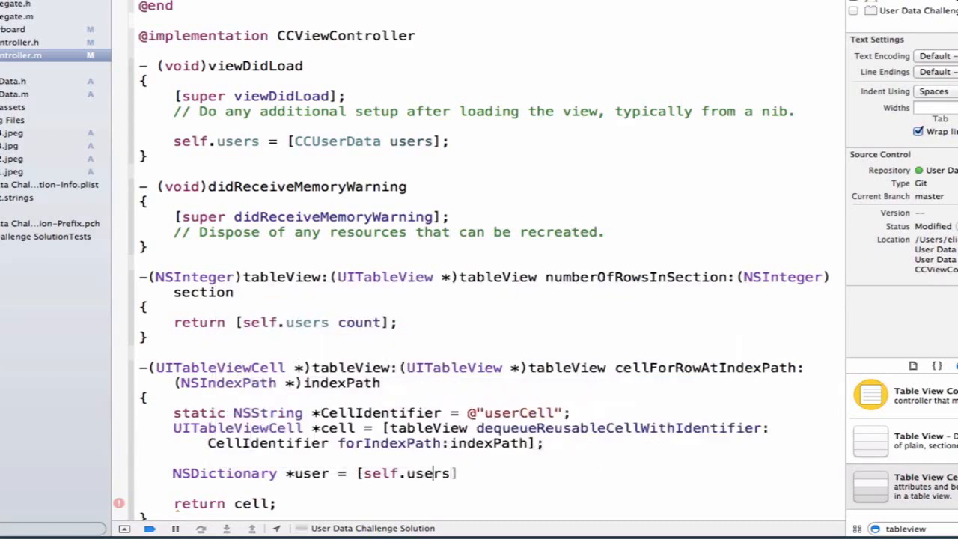
pyautogui.write('\\')
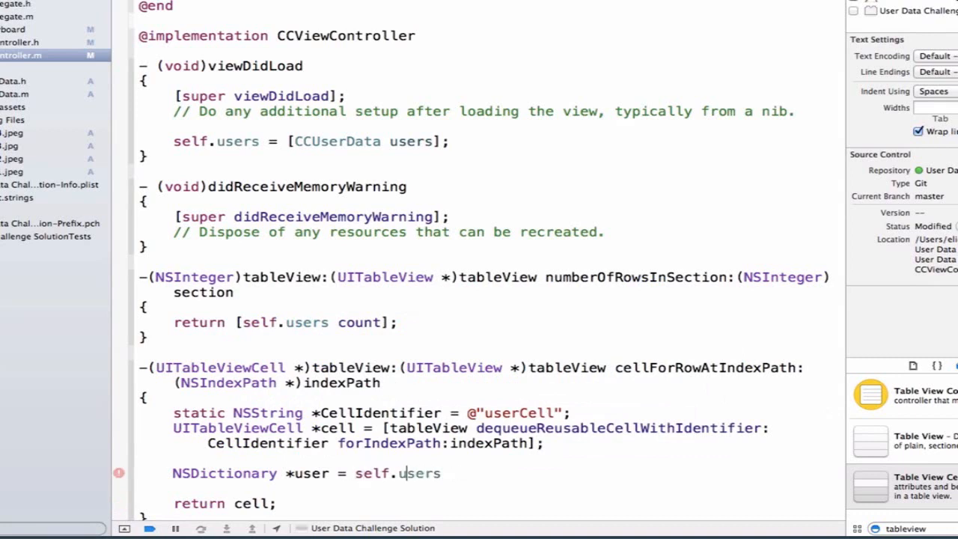
pyautogui.write('[')
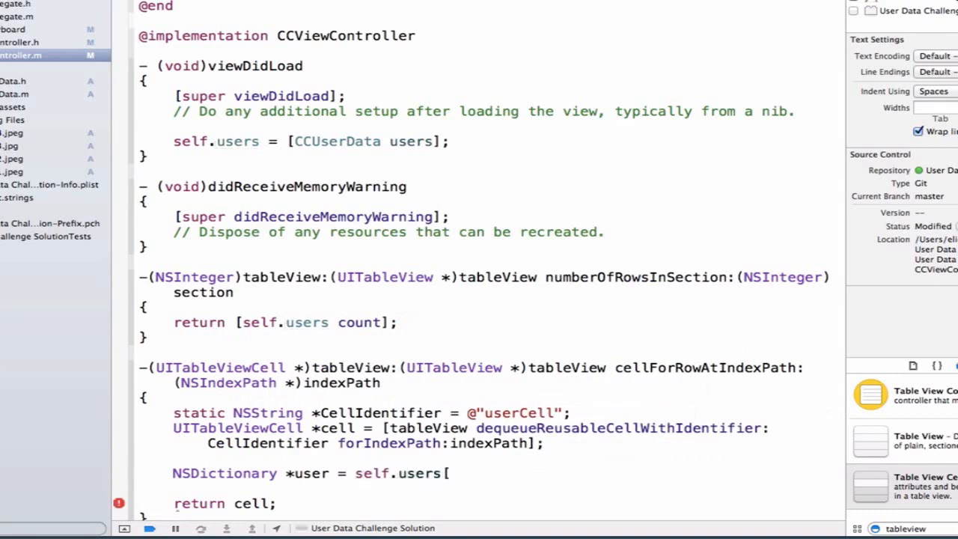
pyautogui.write('indexPath.row];')
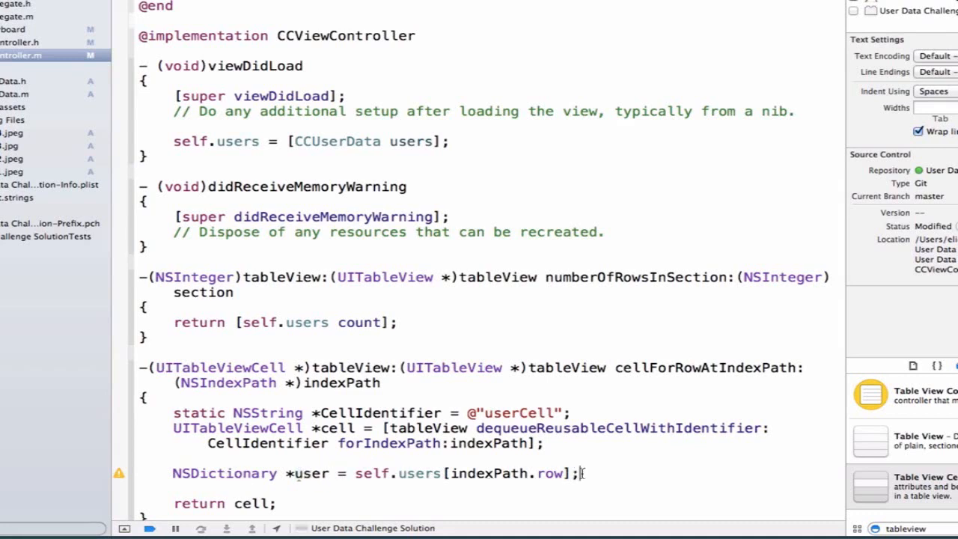
pyautogui.press('Return')
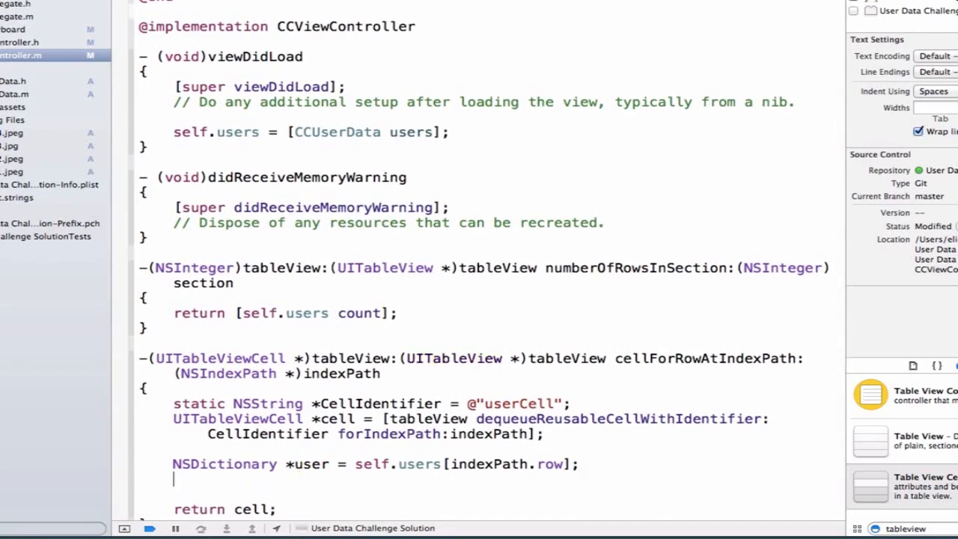
pyautogui.scroll(-3)
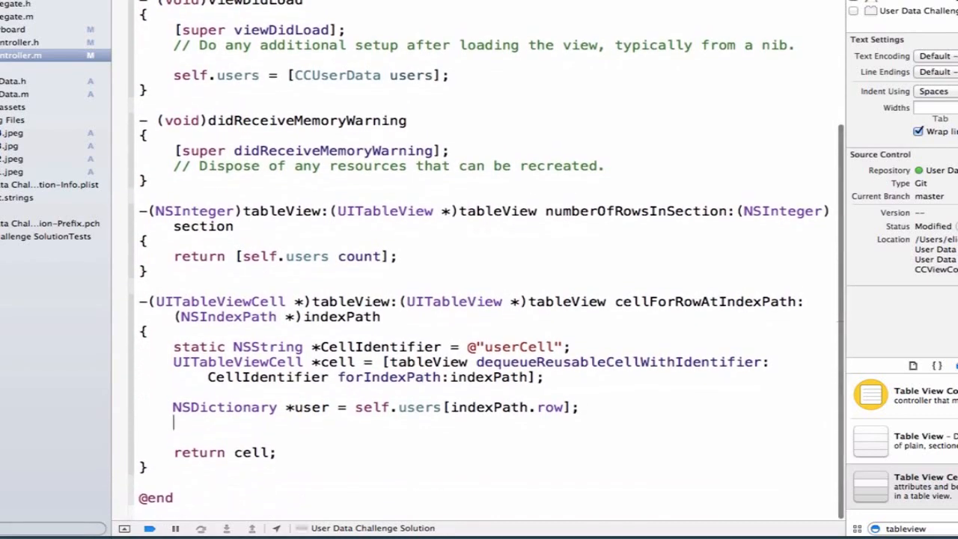
# Step: Set cell.textLabel.text = user[USER_NAME];
pyautogui.write('cell')
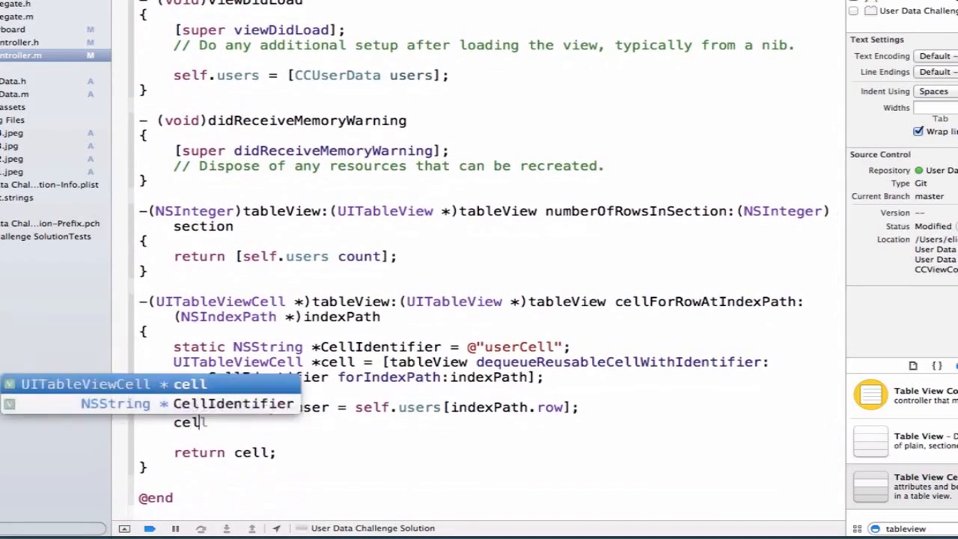
pyautogui.write('textLabel.text =')
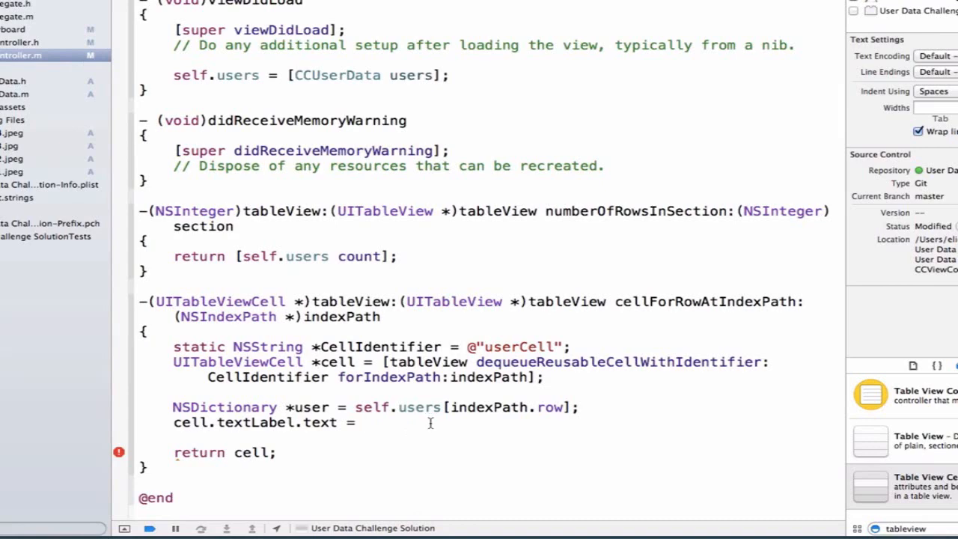
pyautogui.write('user[USER_NAME];')
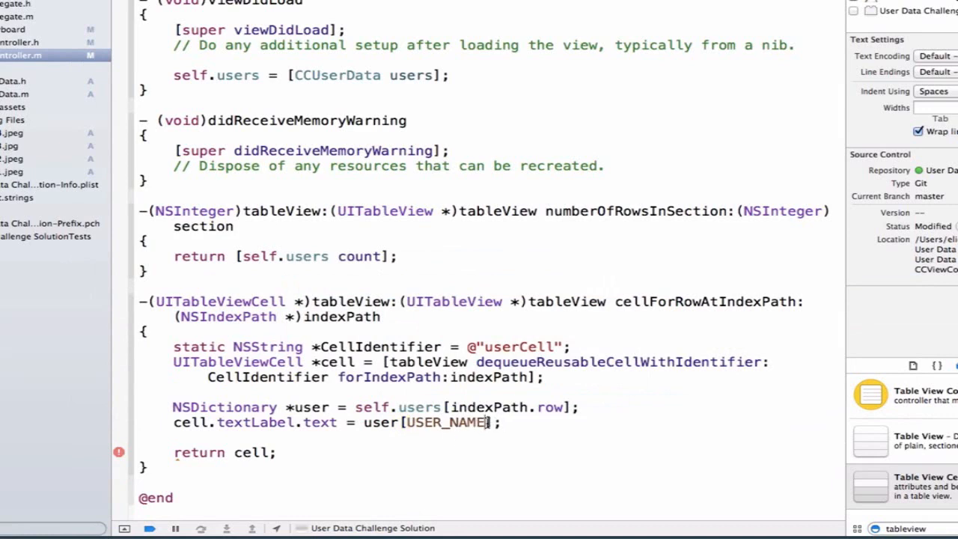
pyautogui.doubleClick(444, 422)
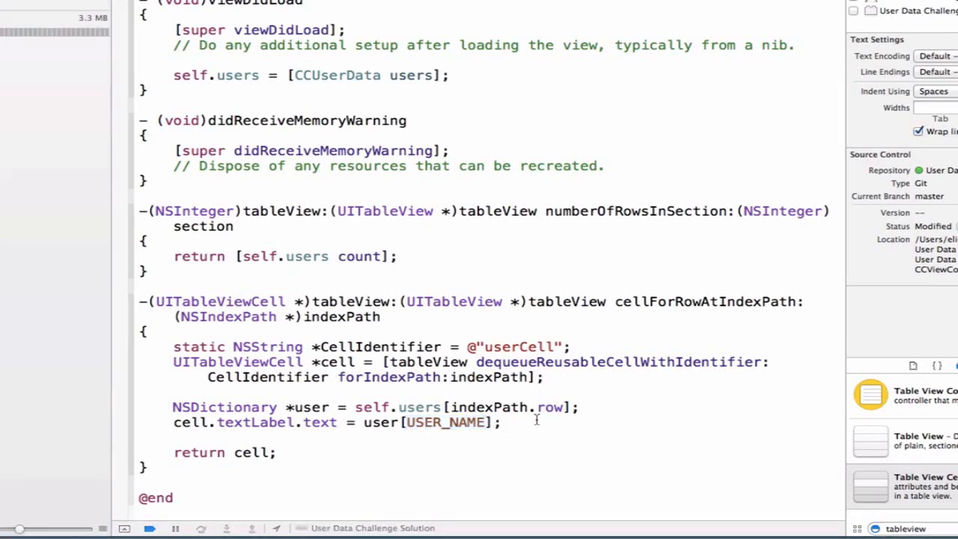
pyautogui.press('Return')
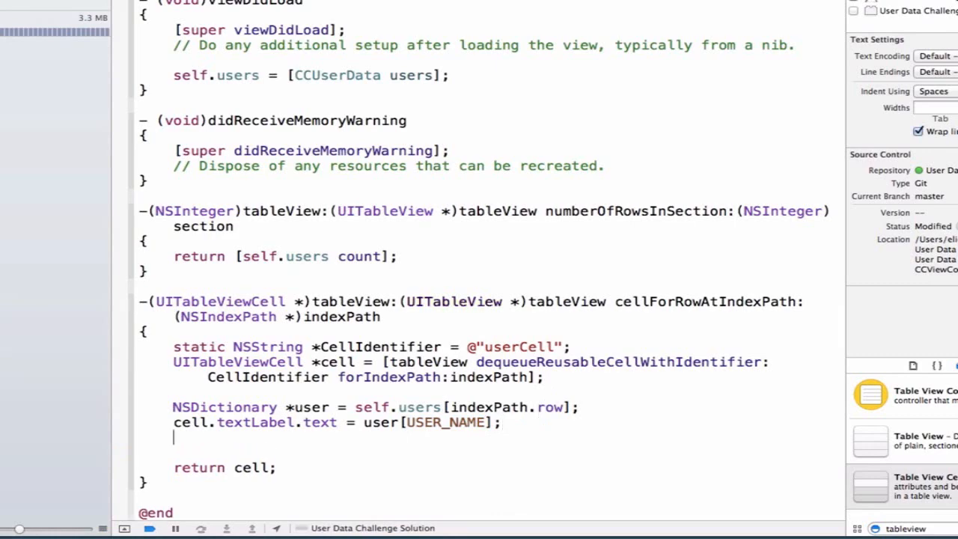
# Step: Set cell.detailTextLabel.text to user[USER_EMAIL] and cell.imageView.image to user[USER_PROFILE_PICTURE]
pyautogui.write('cell.detailTextLabel')
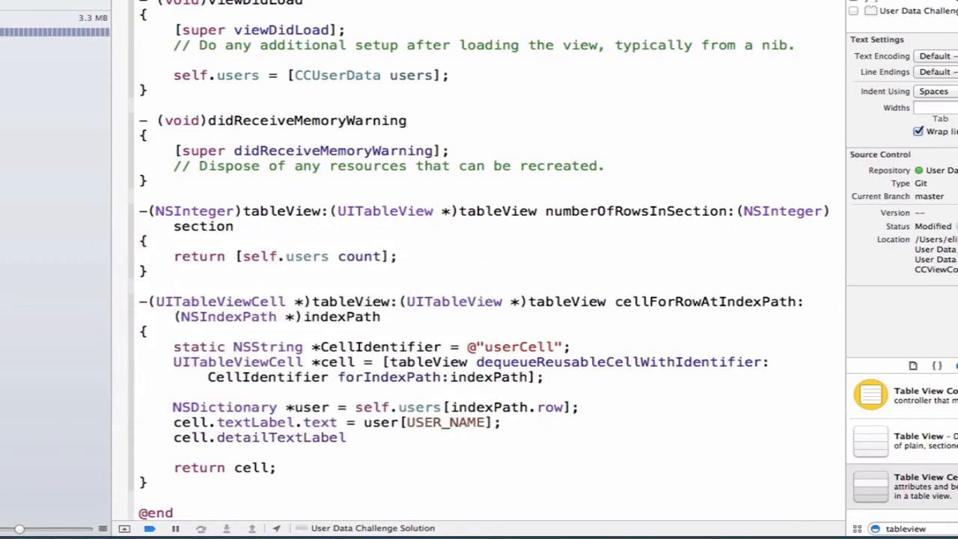
pyautogui.write('.text =')
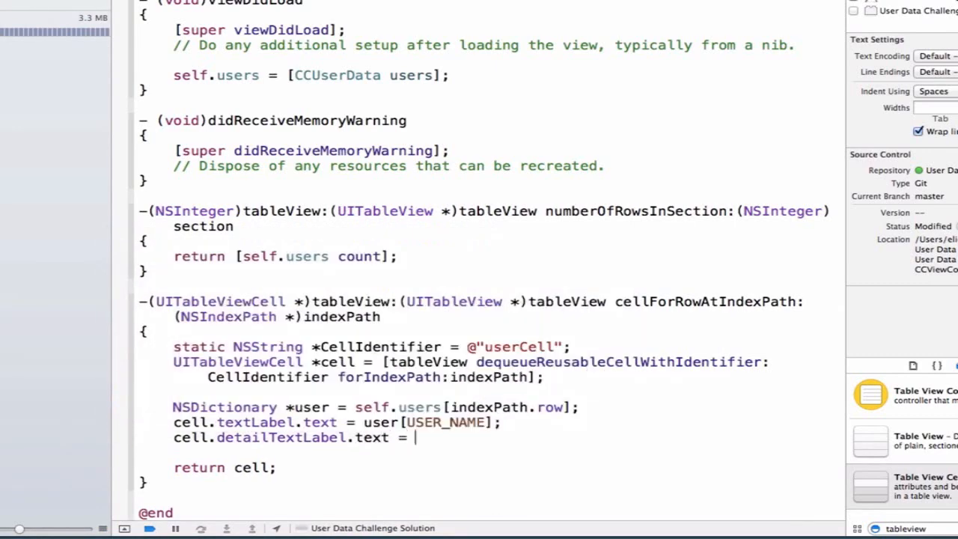
pyautogui.write('user[U')
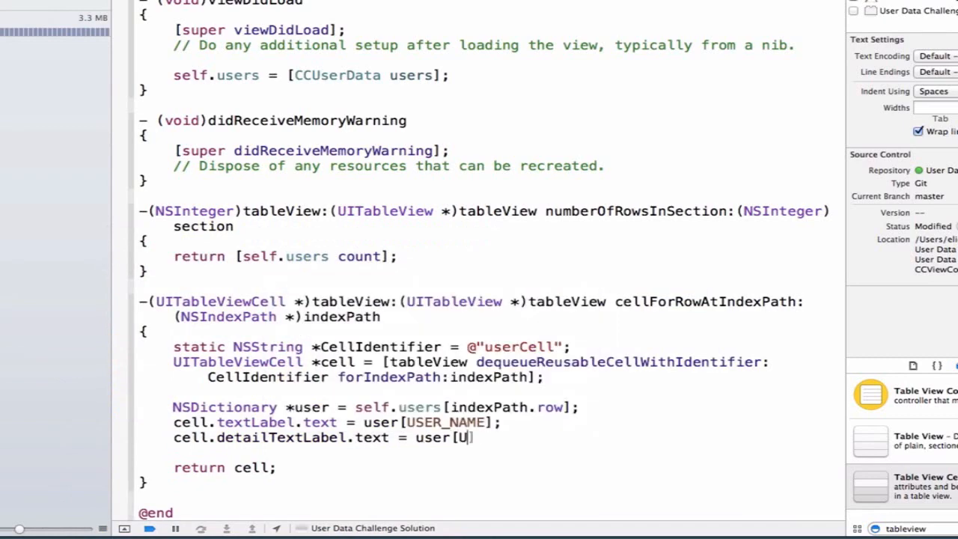
pyautogui.write('SER_EMAIL]')
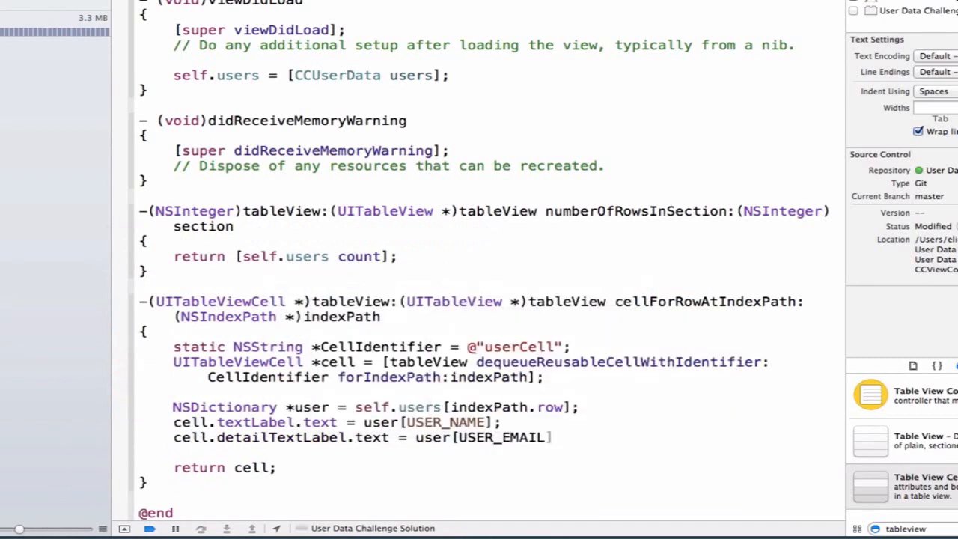
pyautogui.write(';')
pyautogui.write('cell.c')
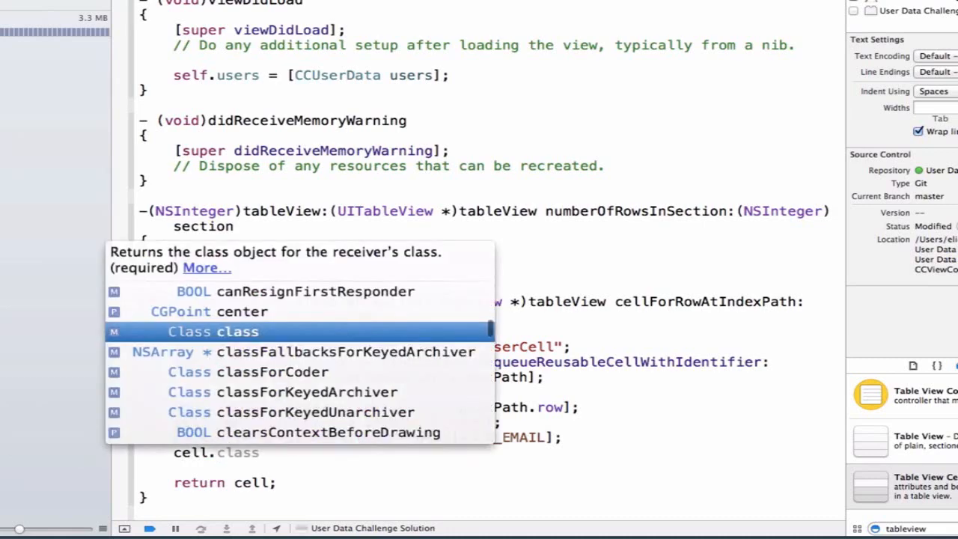
pyautogui.press('Escape')
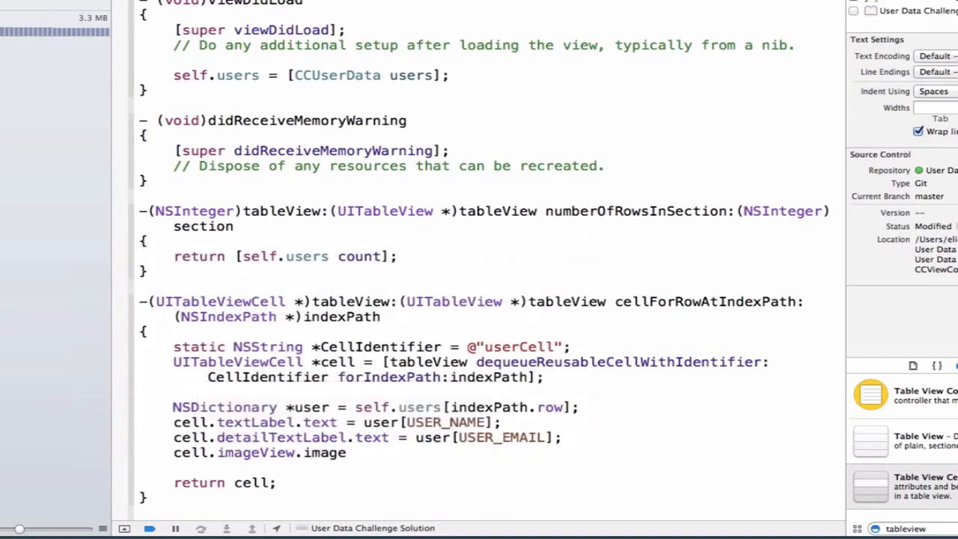
pyautogui.write('= user[P')
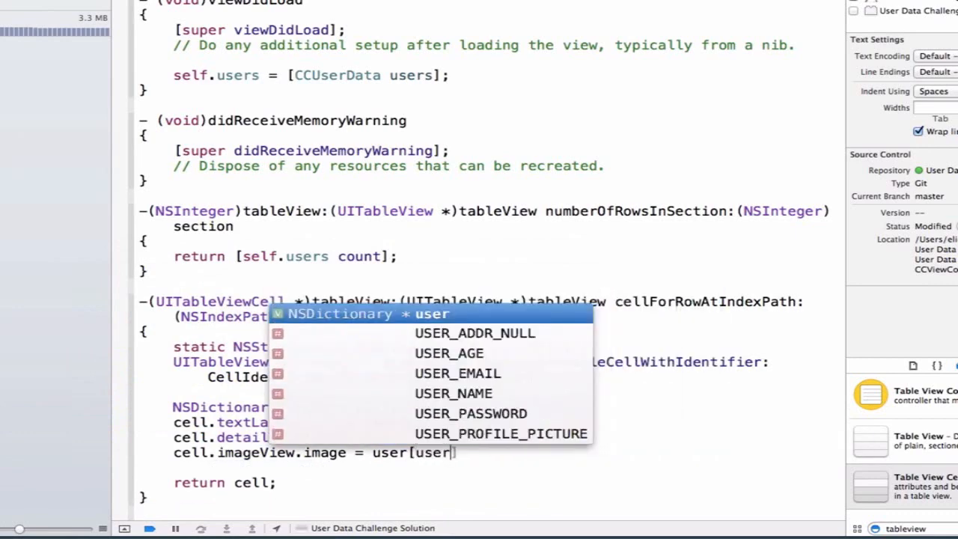
pyautogui.click(500, 434)
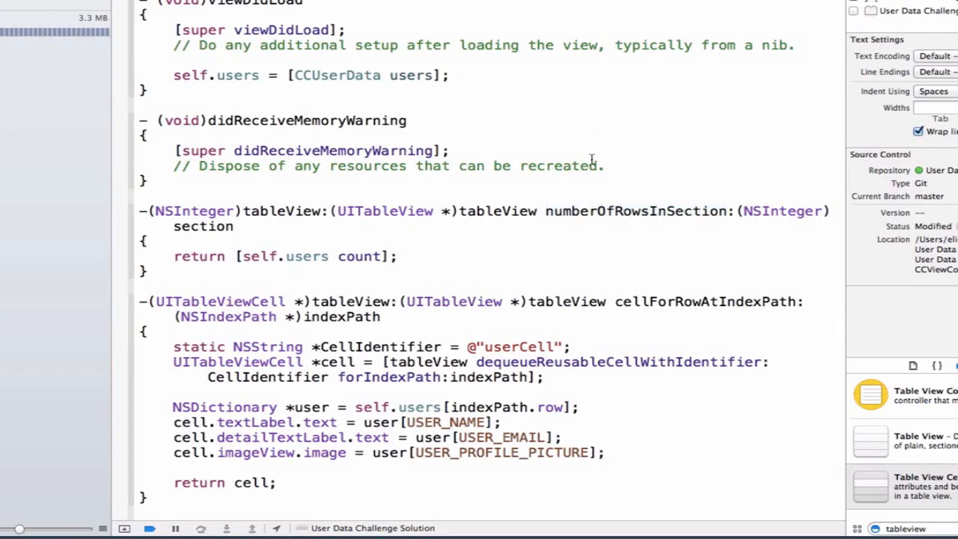
# Step: In viewDidLoad set self.tableView.dataSource and delegate to self, then run the app
pyautogui.write('s')
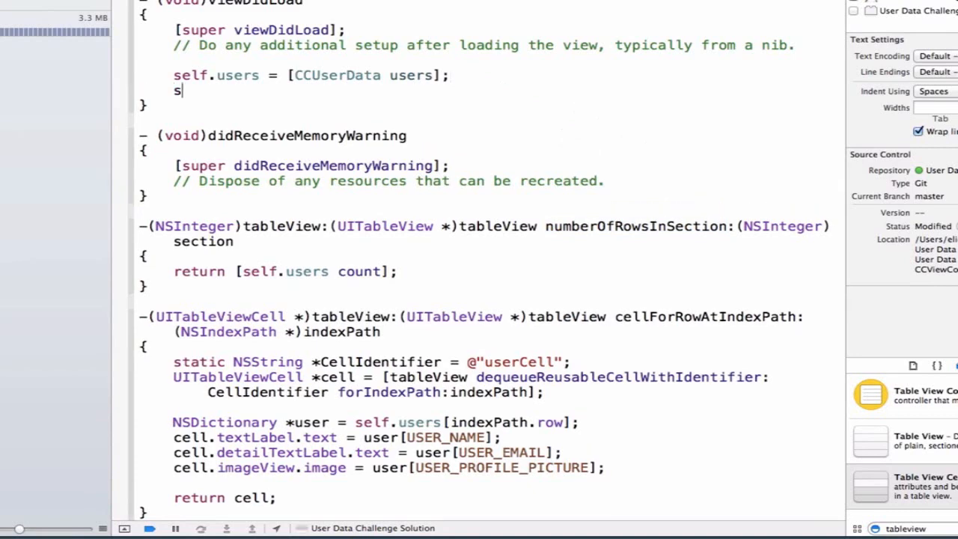
pyautogui.write('elf.tableView.dataSource = self;')
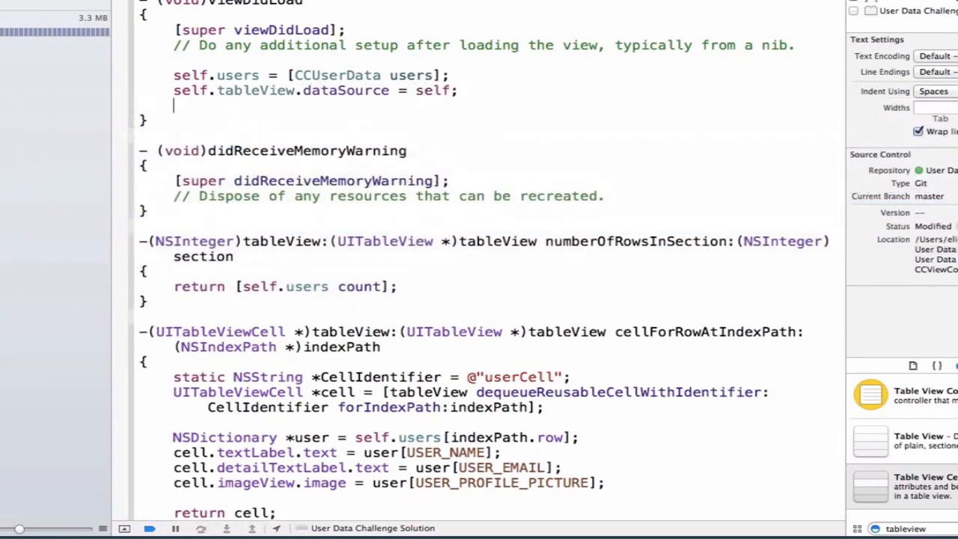
pyautogui.write('self.tableView')
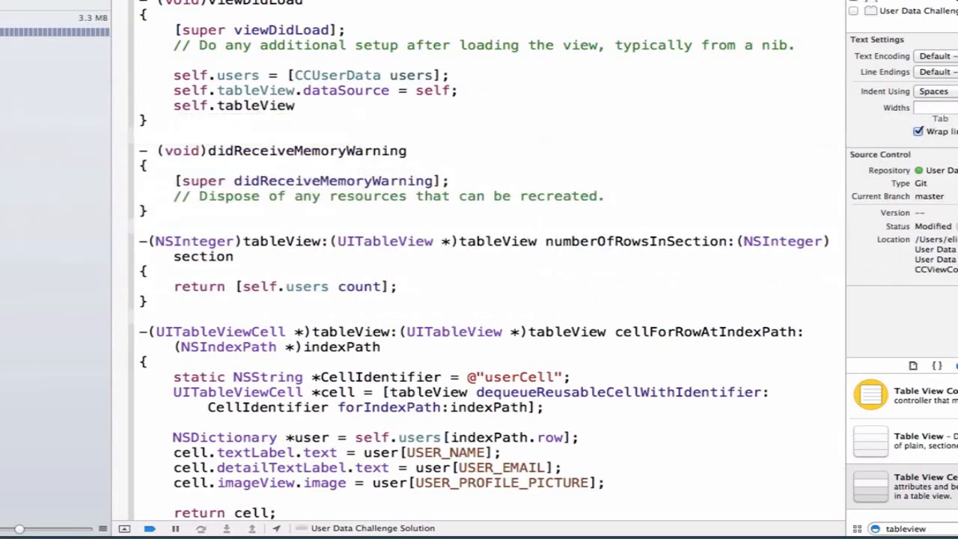
pyautogui.write('.delegate=')
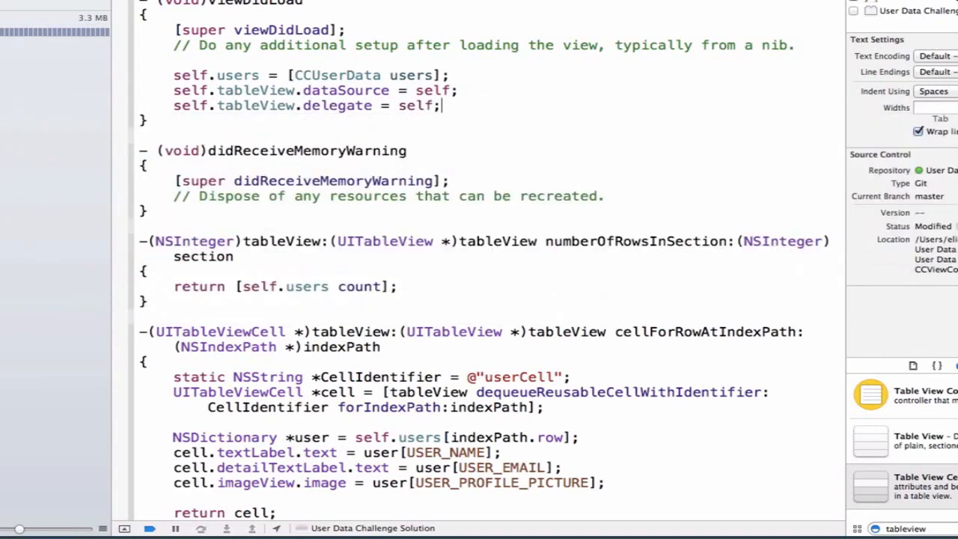
pyautogui.doubleClick(434, 90)
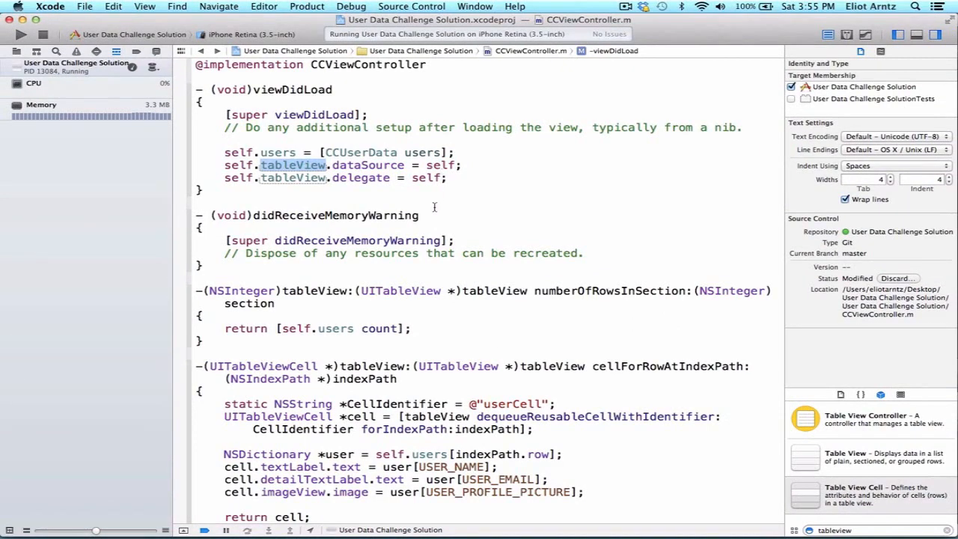
# Step: Run the app so the Simulator lists users like master photographer, Lots of tots, iTechie and Royal
pyautogui.scroll(-3)
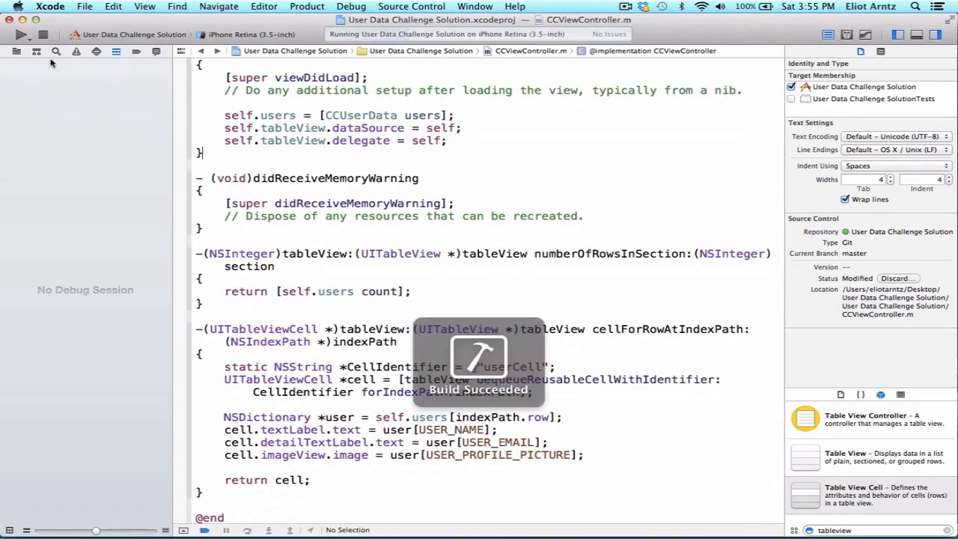
pyautogui.click(21, 35)
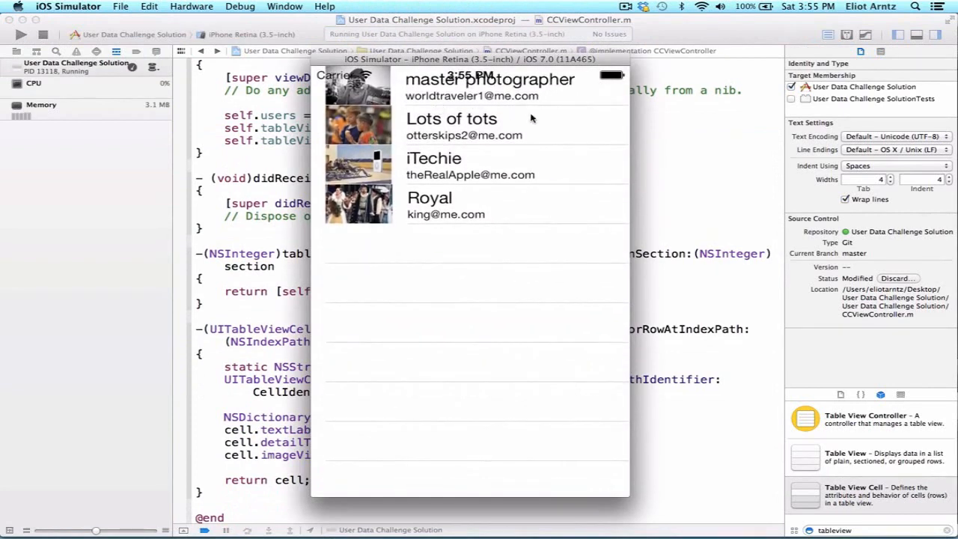
pyautogui.moveTo(675, 411)
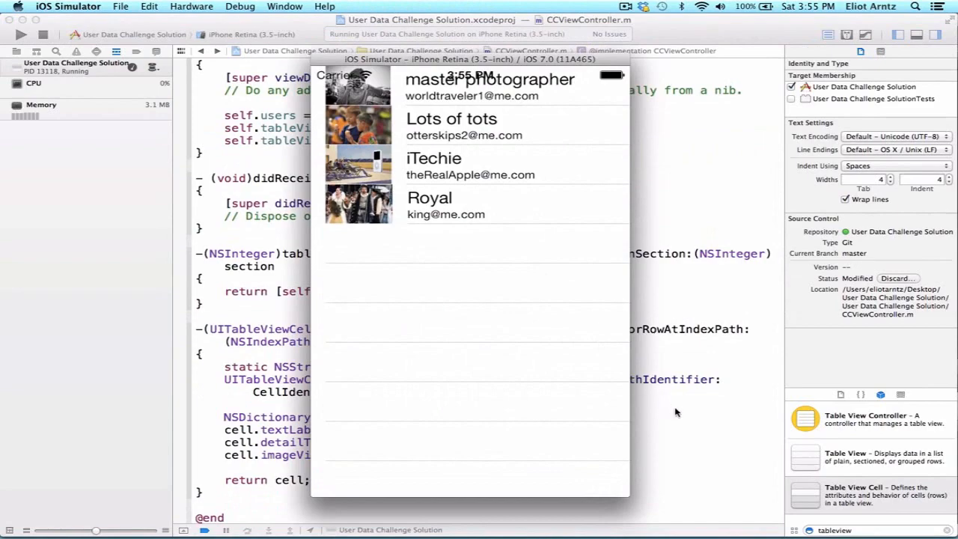